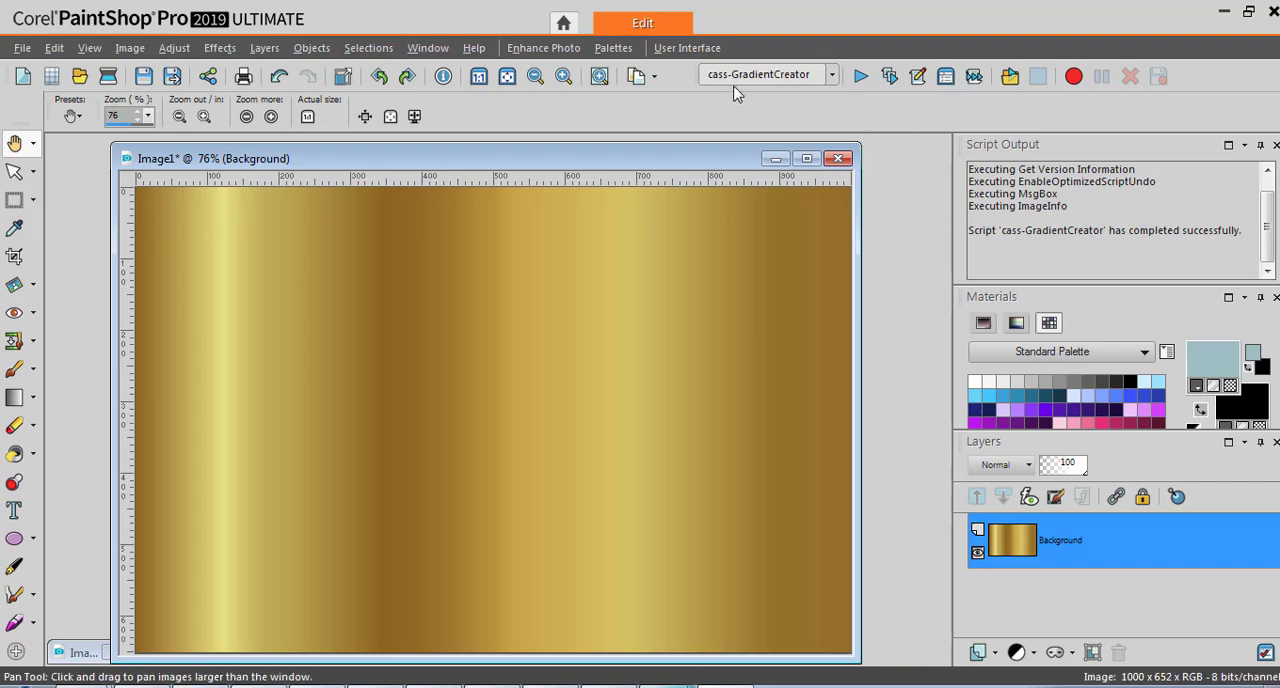
mouse_move(744, 162)
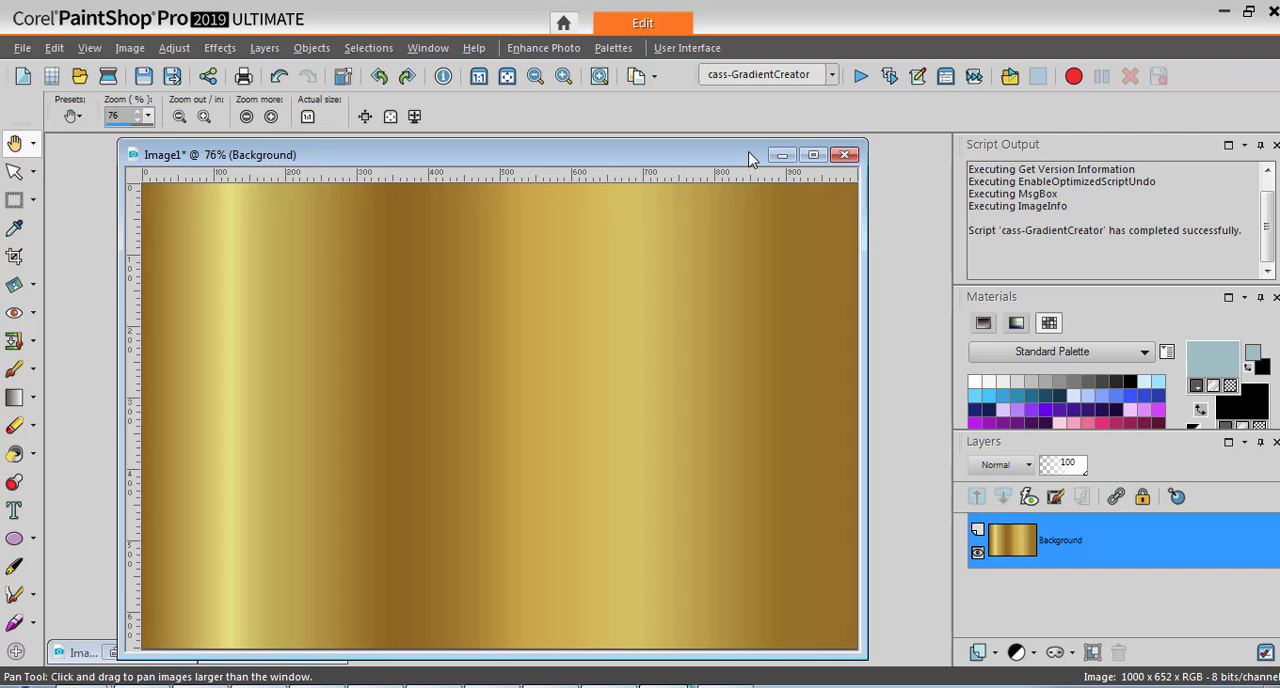
mouse_move(804, 388)
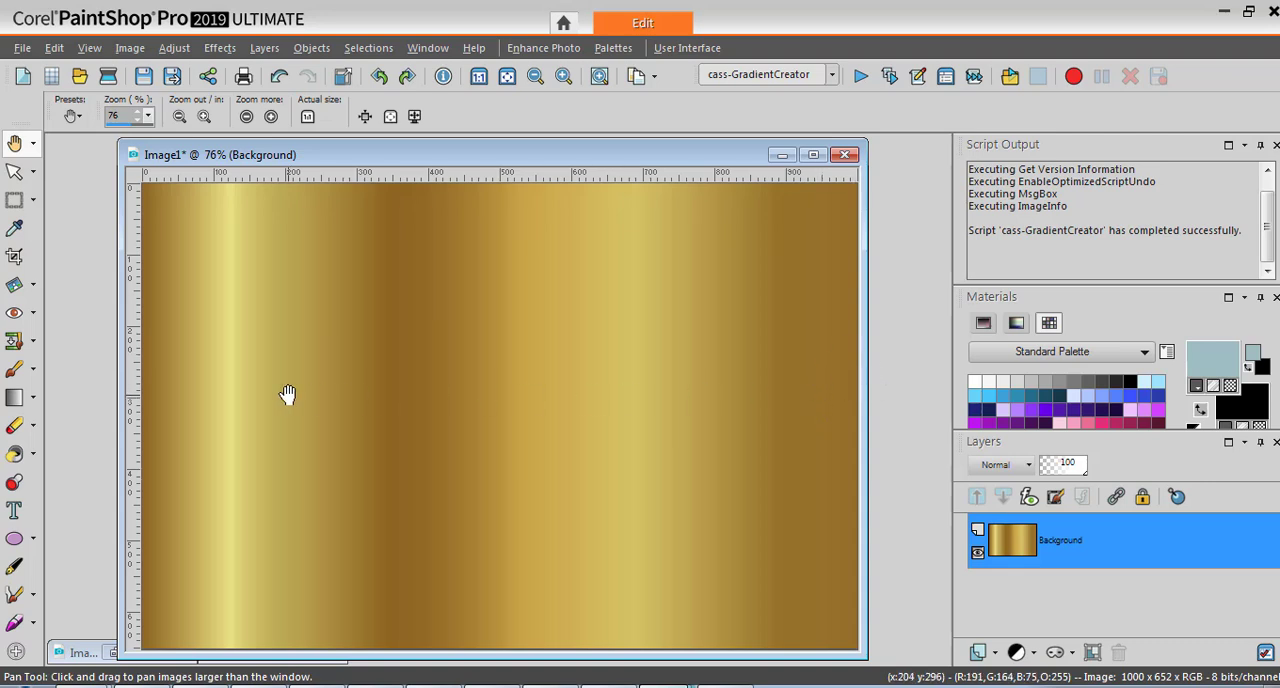
mouse_move(156, 420)
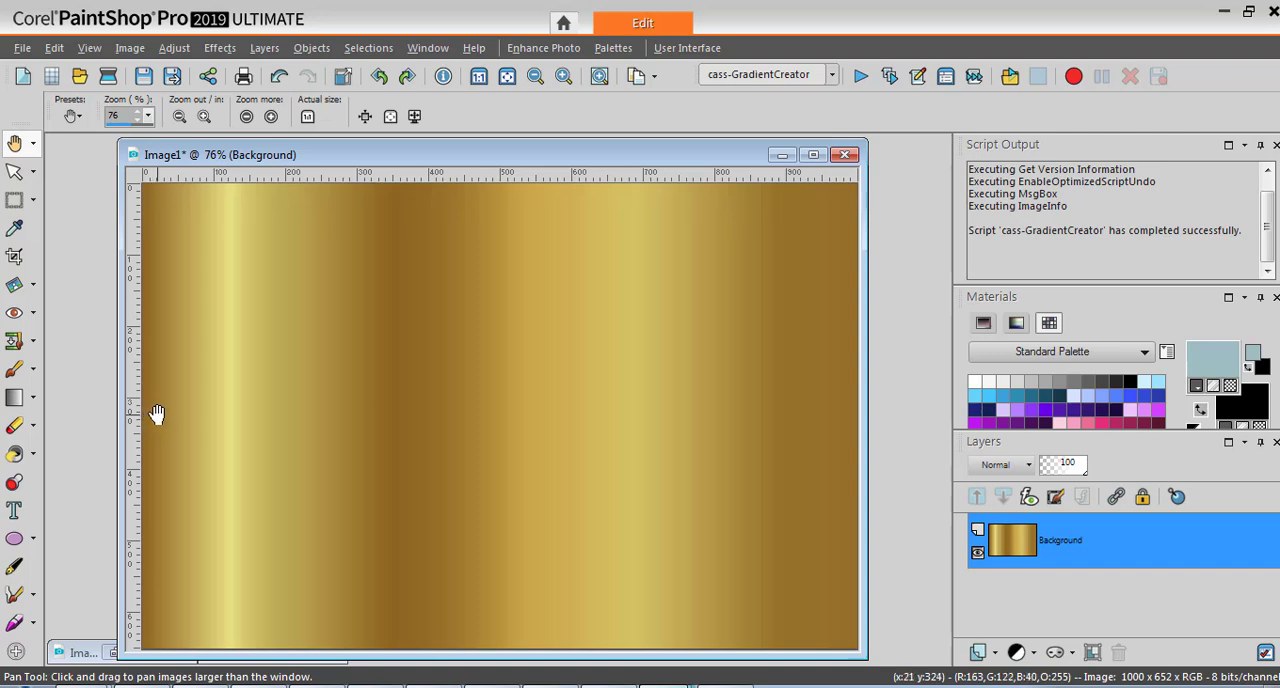
mouse_move(884, 428)
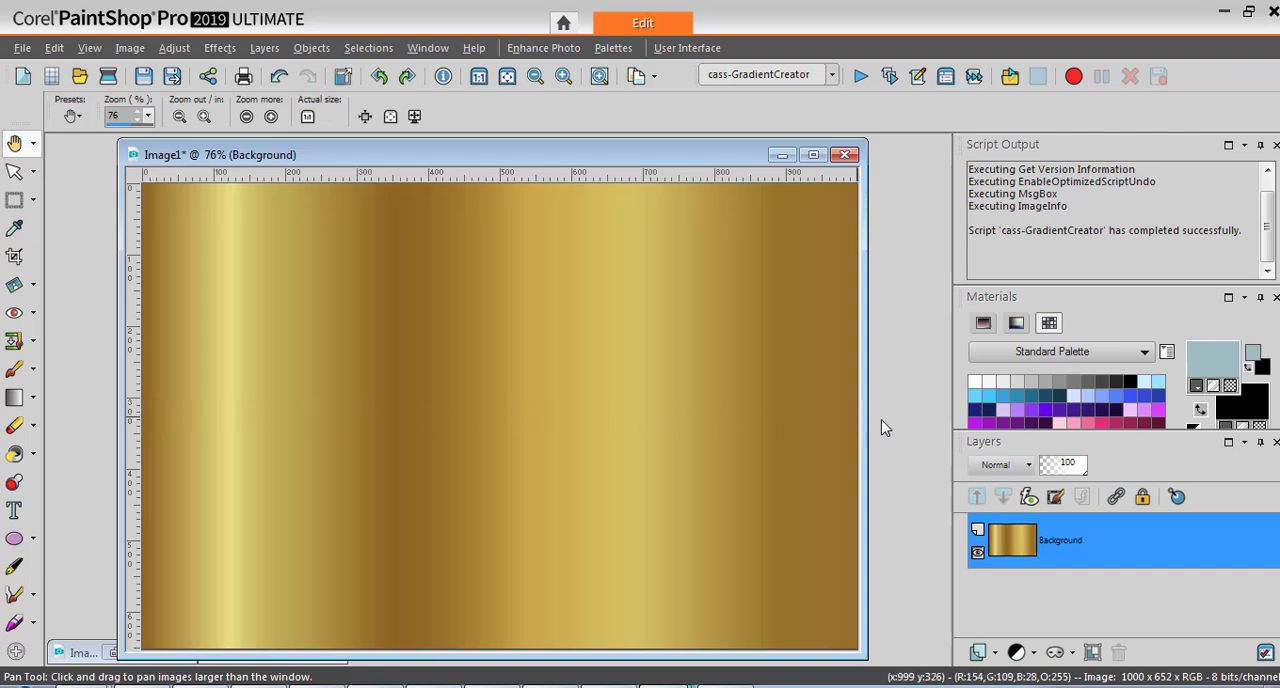
mouse_move(892, 424)
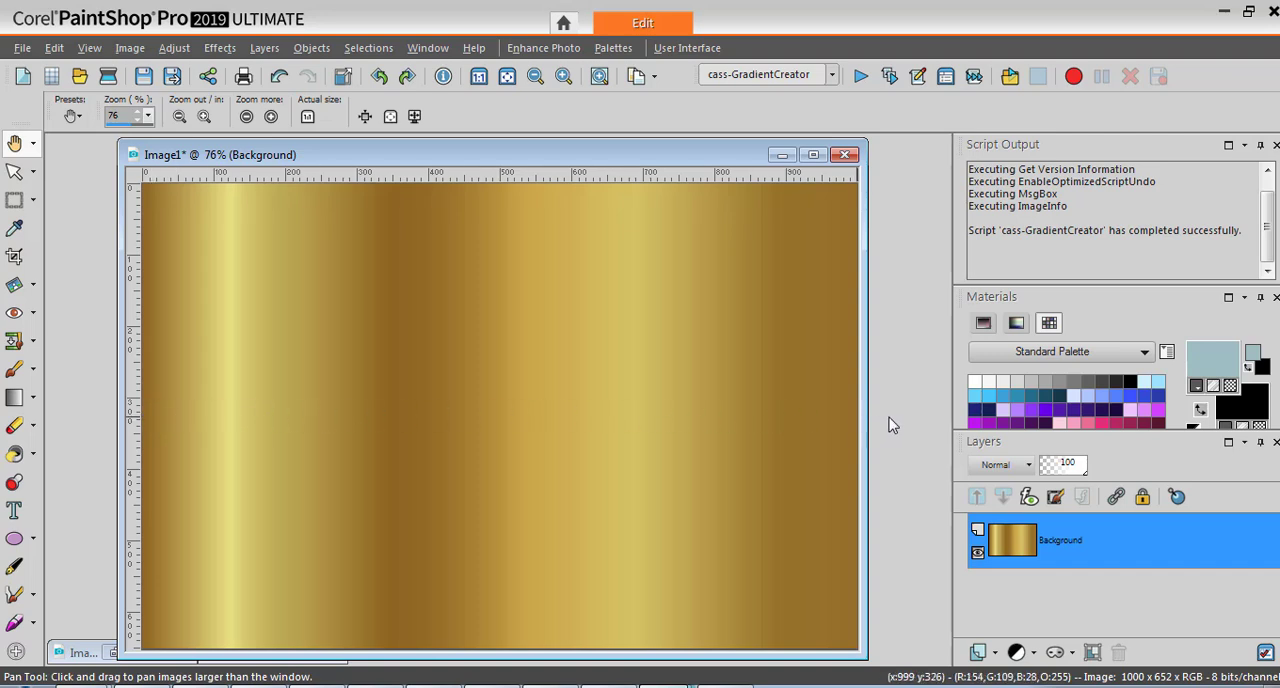
mouse_move(858, 78)
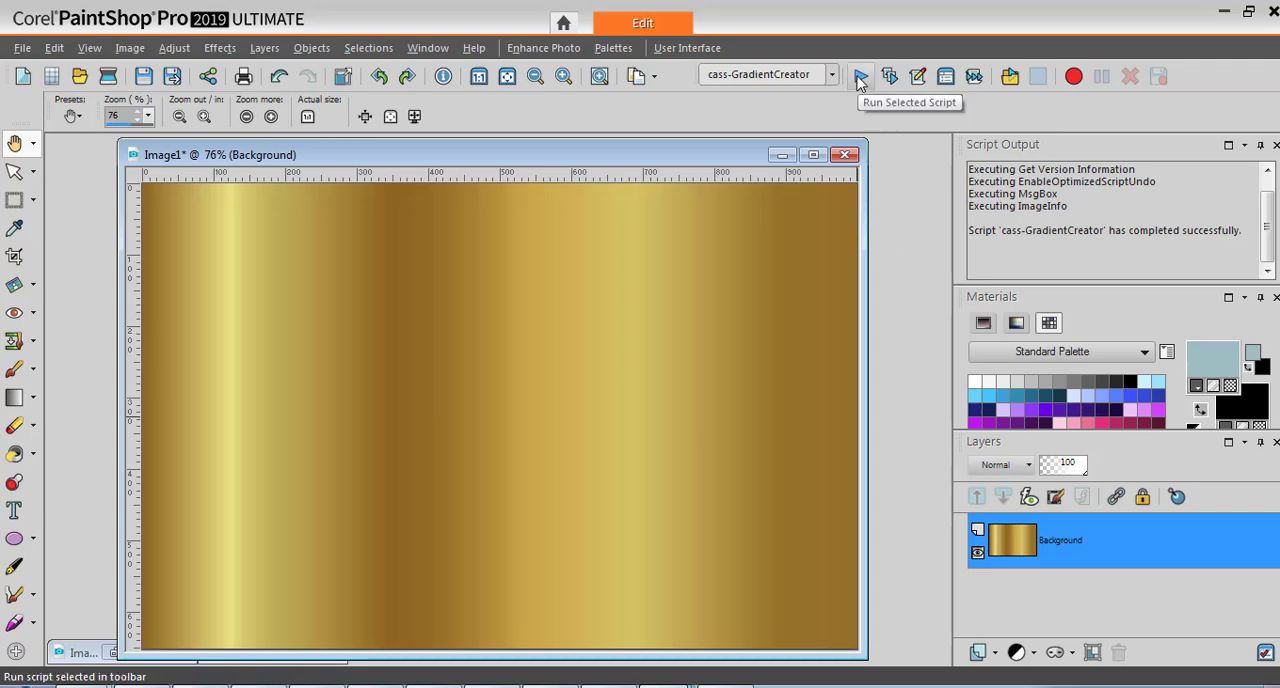
Run the cass-GradientCreator script and keep value 1 to sample the full image width.
click(858, 76)
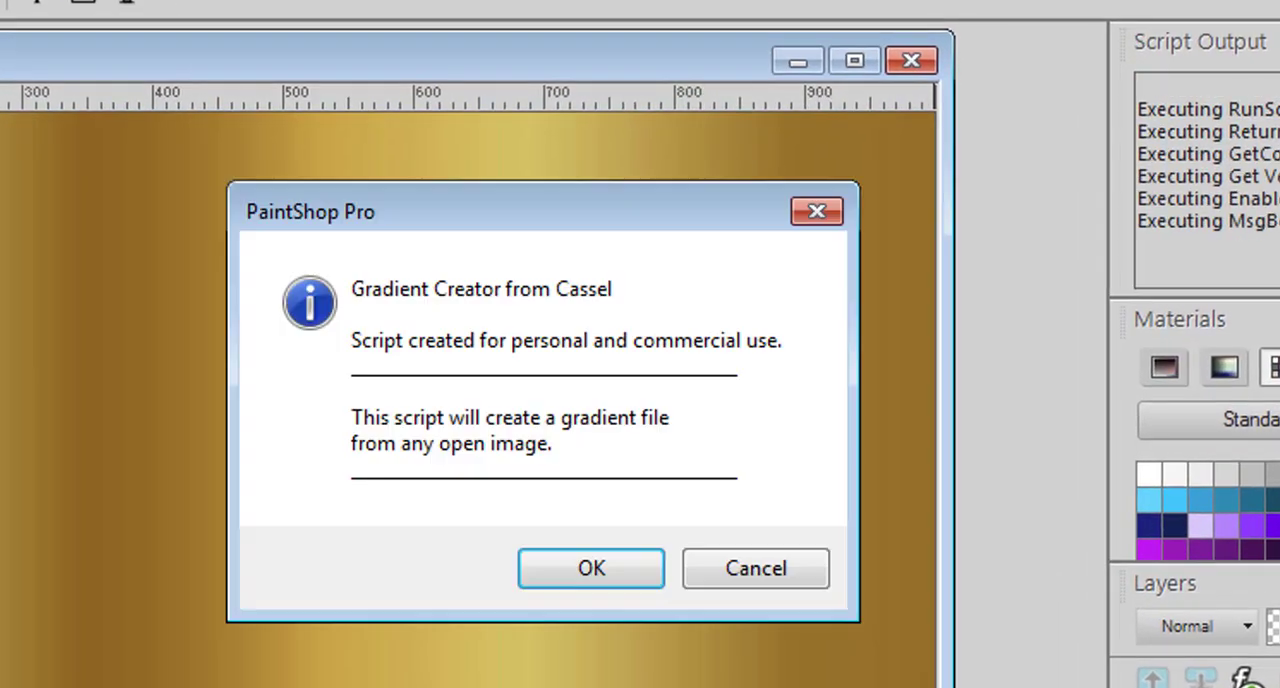
click(590, 568)
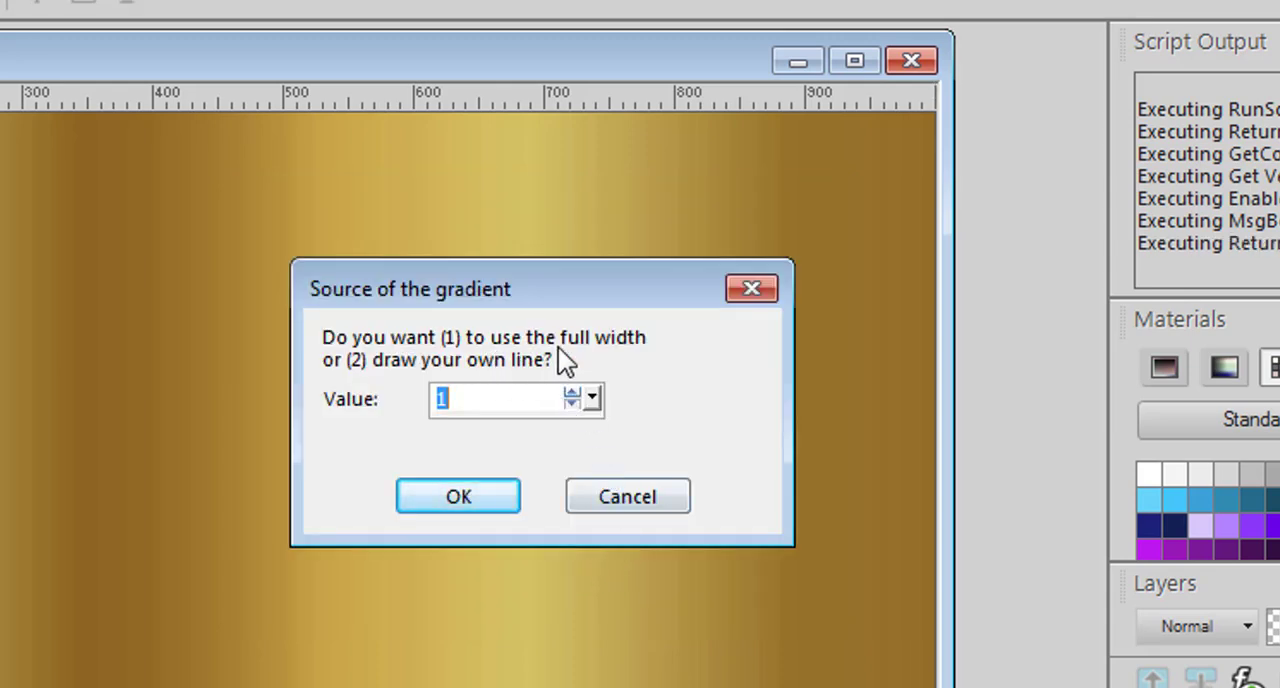
mouse_move(908, 596)
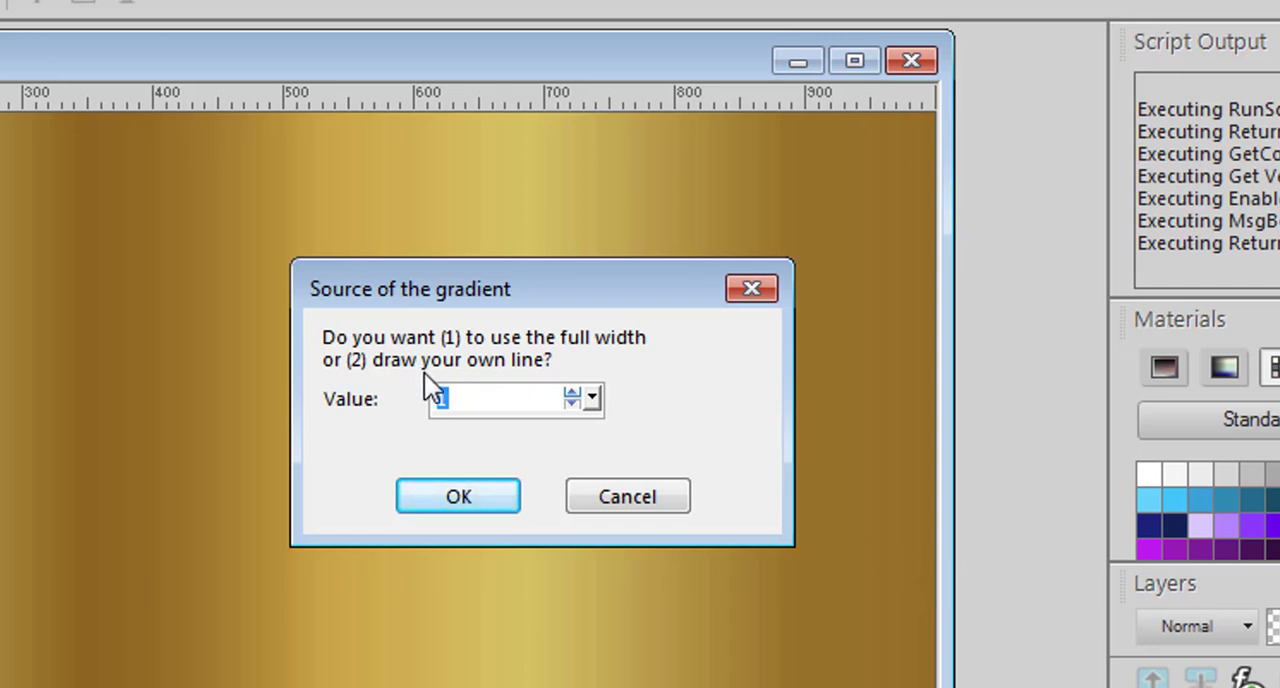
click(480, 400)
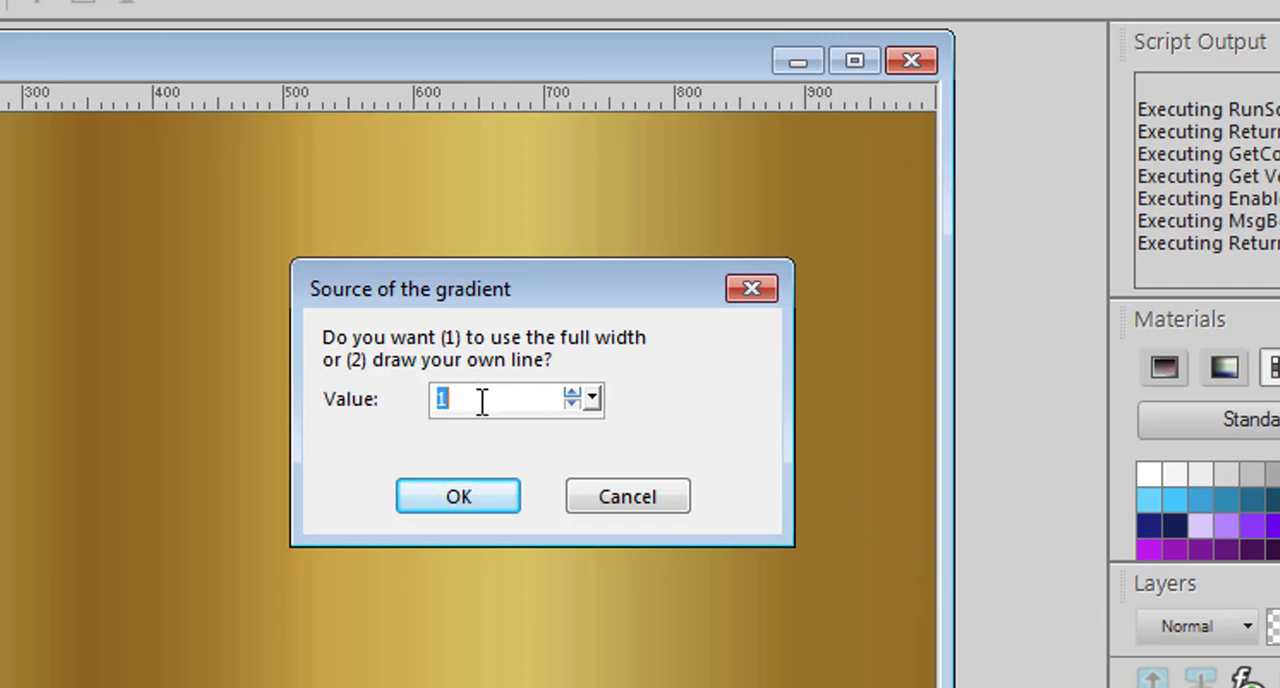
mouse_move(458, 496)
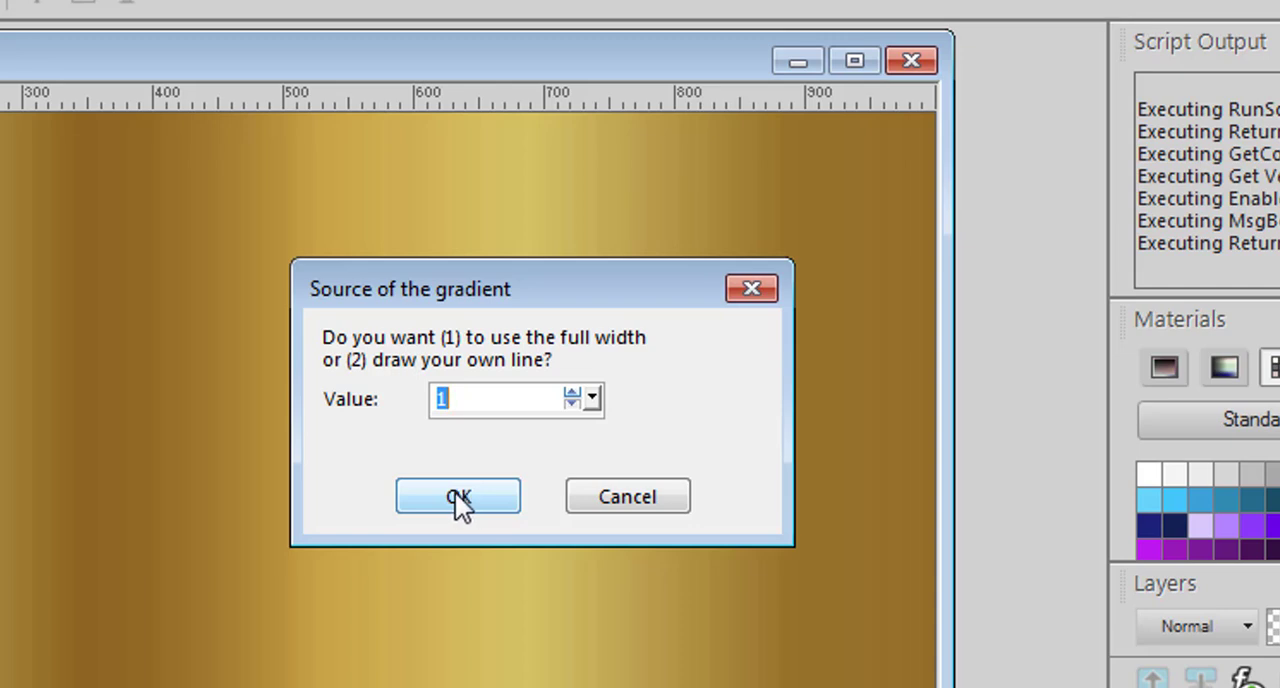
click(456, 496)
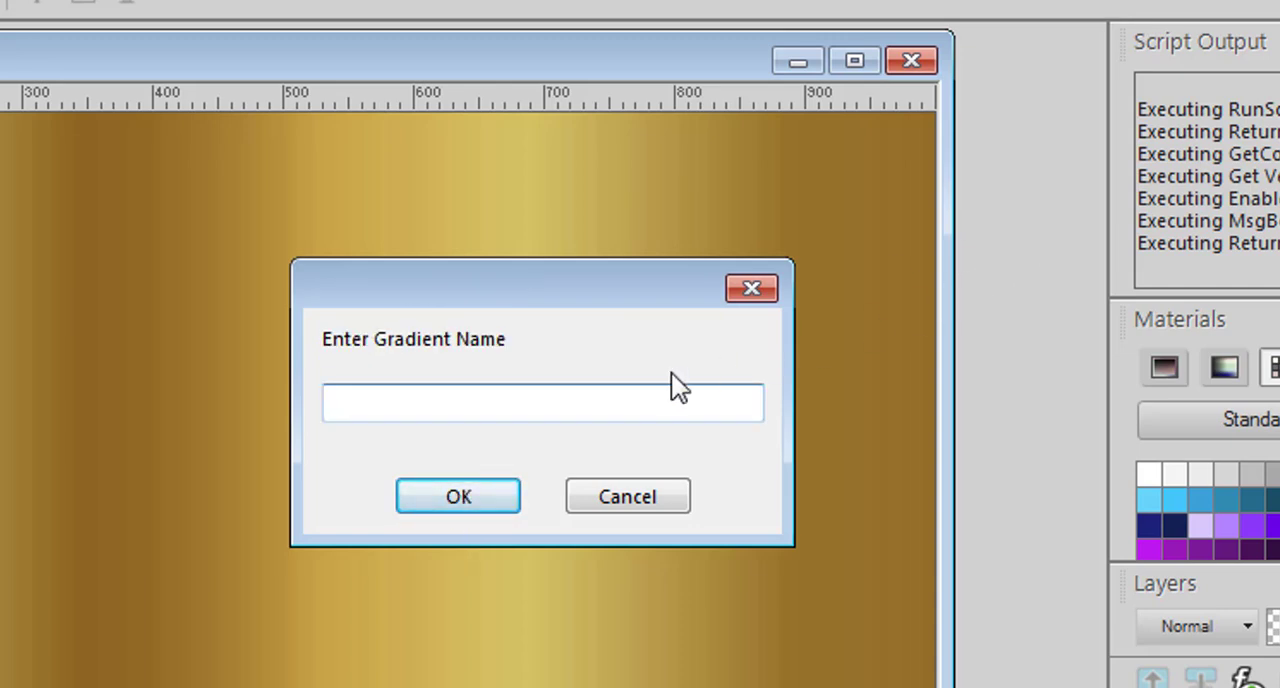
Name the new gradient aa-Gold and confirm its creation in Materials.
text(aa-)
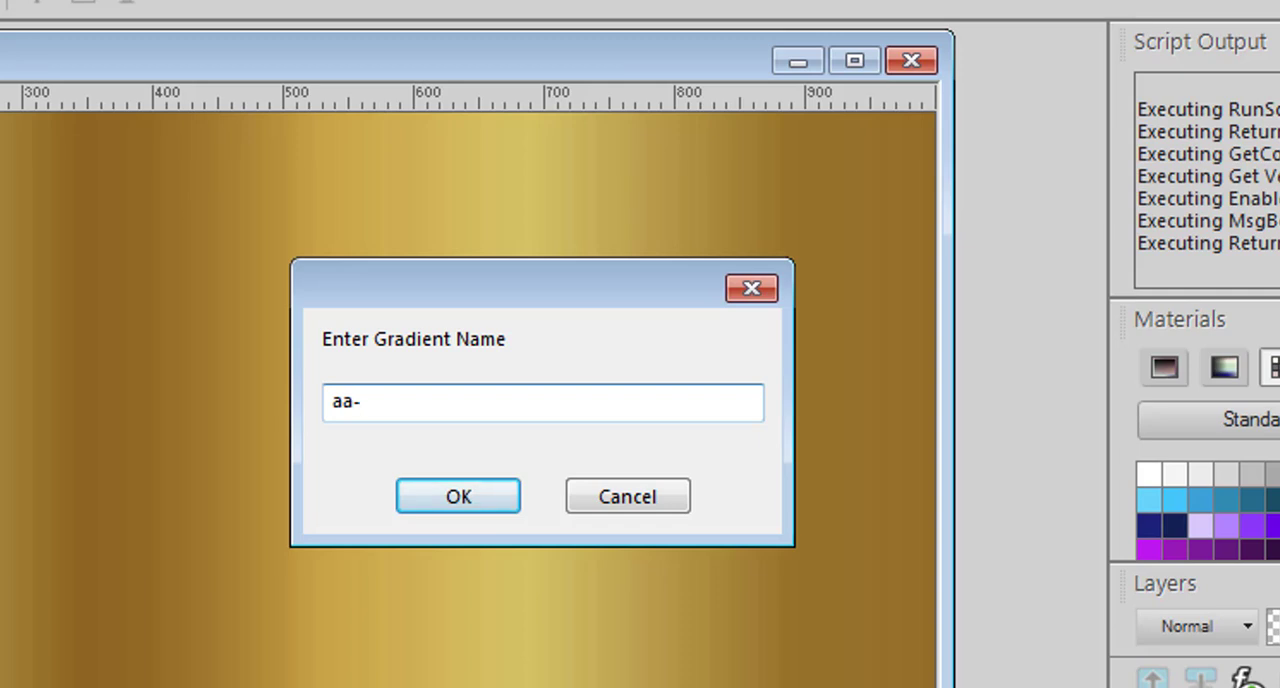
text(Gold)
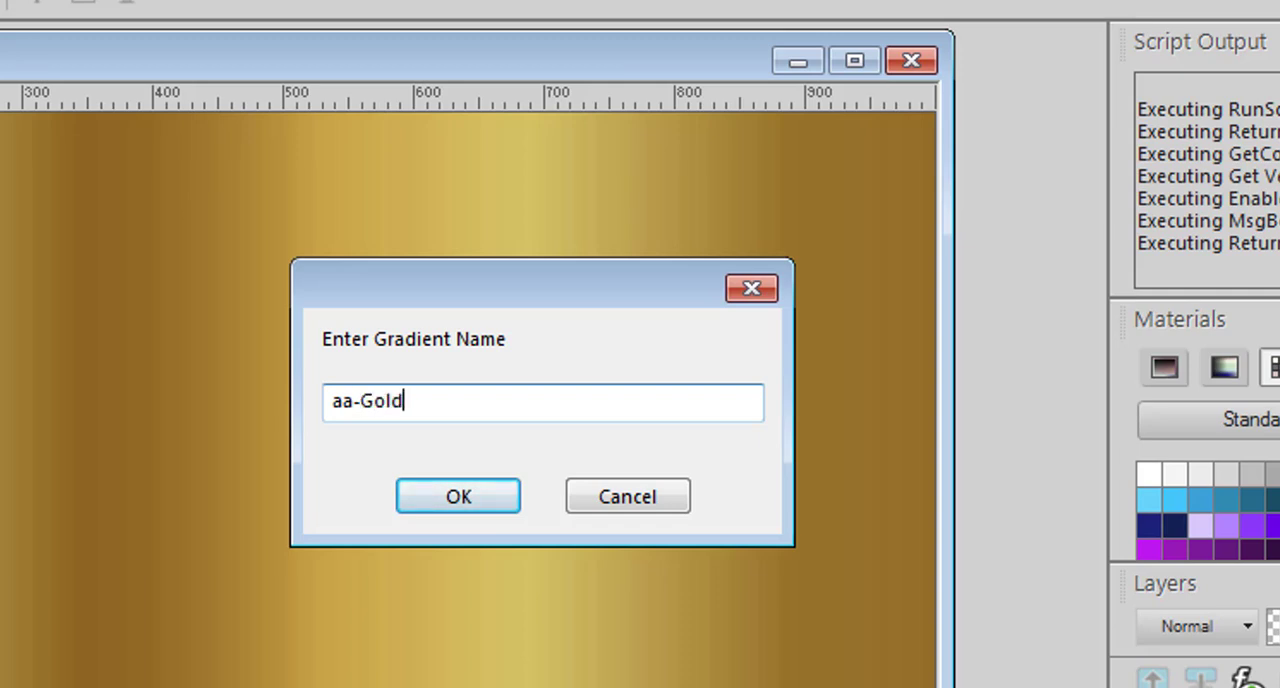
click(456, 496)
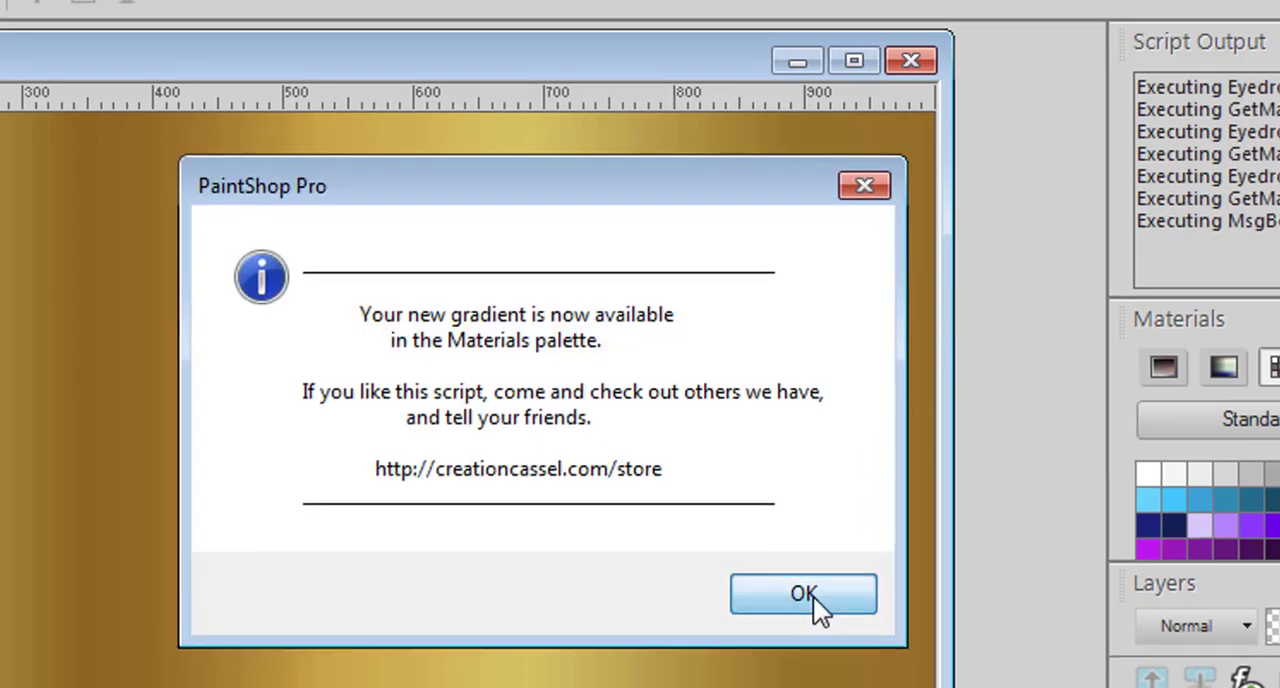
click(804, 592)
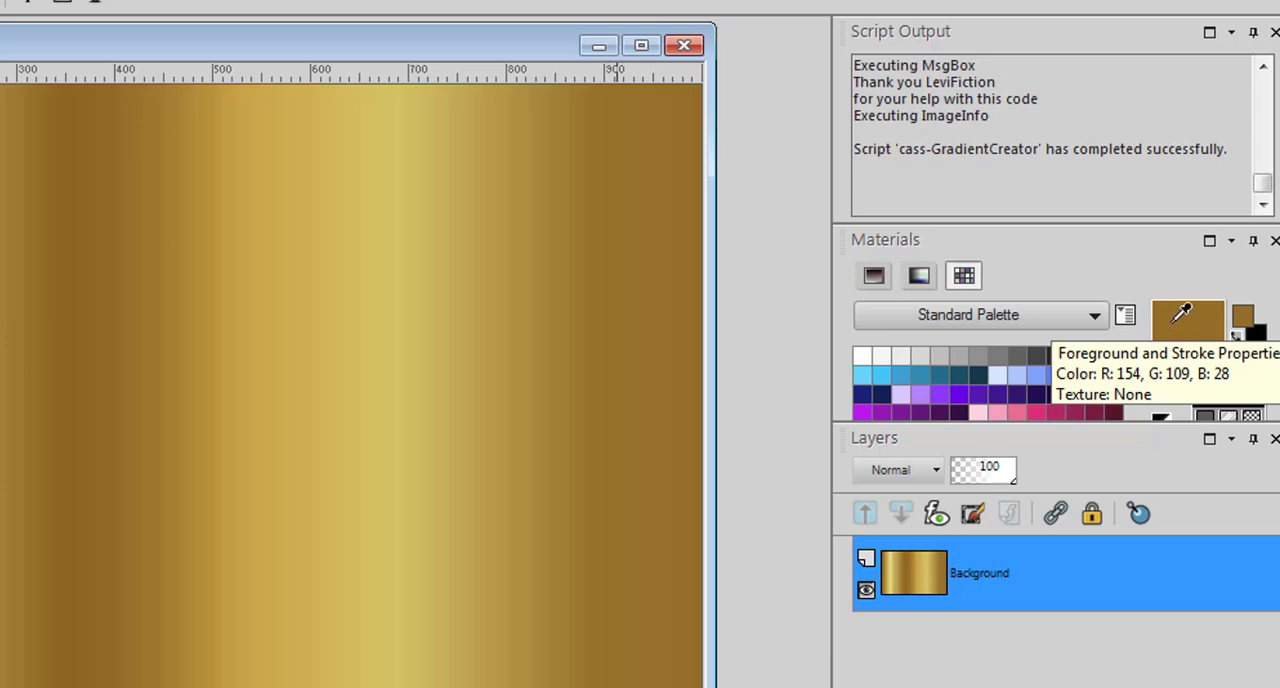
Set the foreground material to the aa-Gold gradient at a 270° angle.
click(1188, 320)
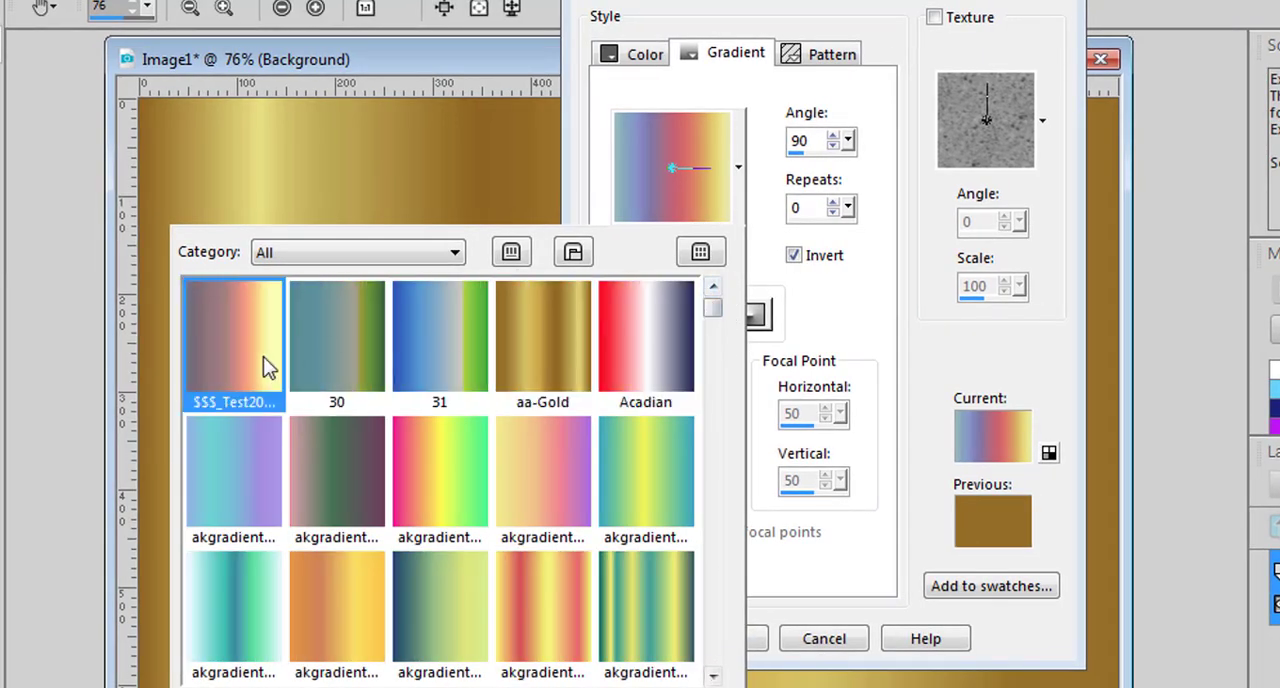
click(542, 340)
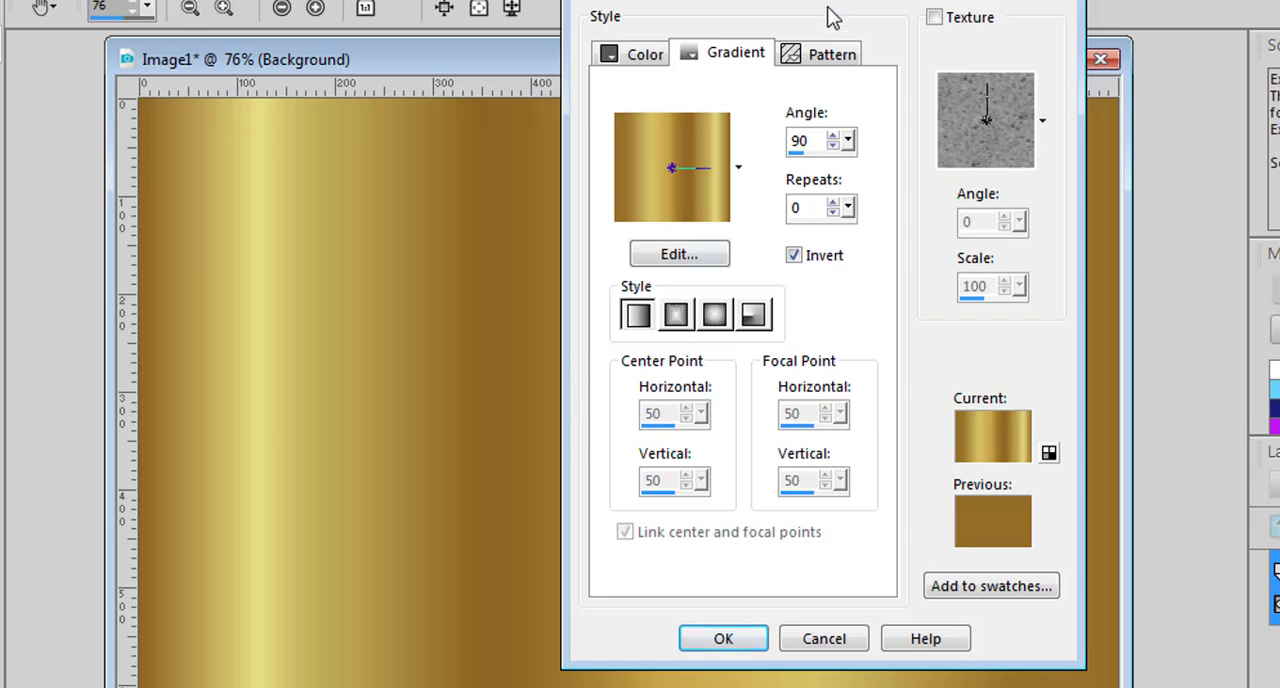
click(724, 638)
text(270)
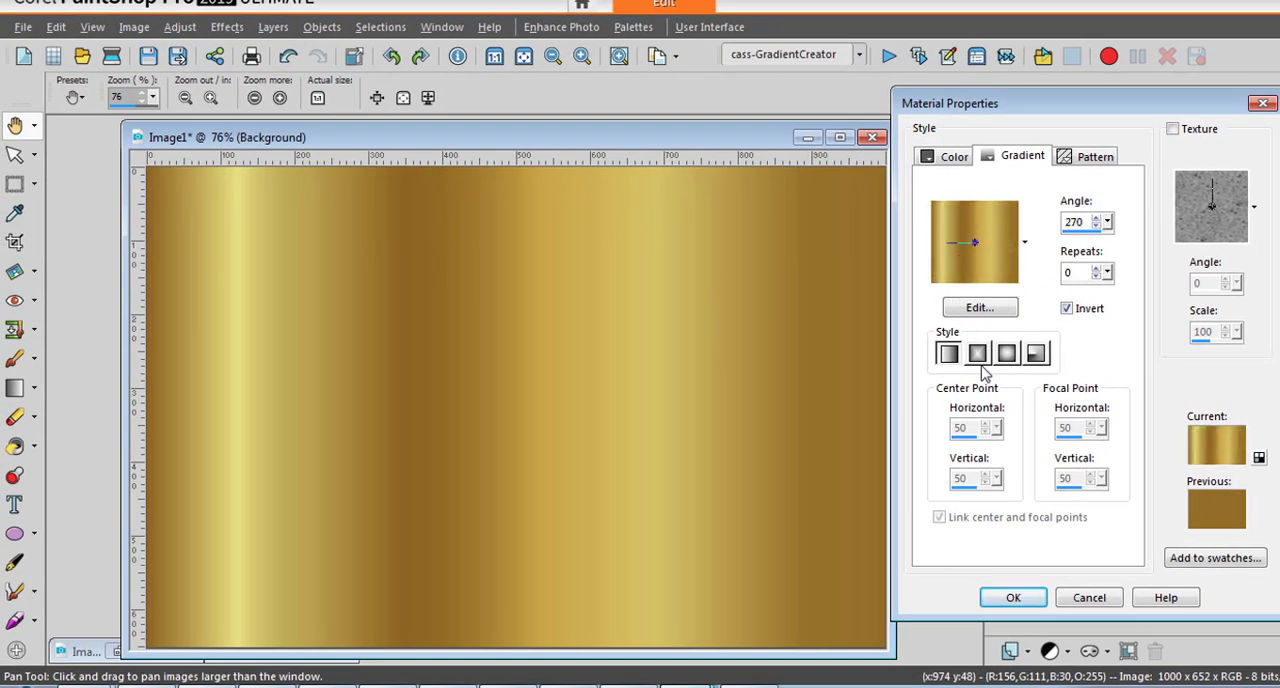
click(1012, 596)
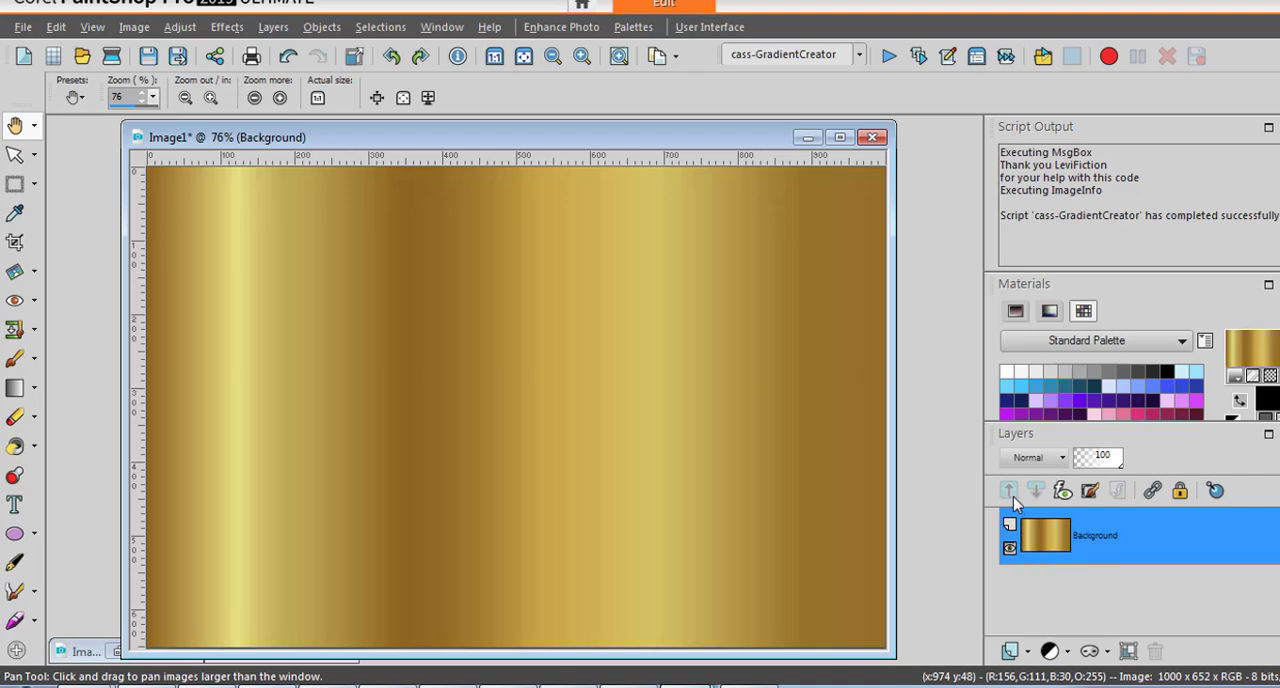
Add a new raster layer above Background and flood-fill it with the gold gradient.
click(1008, 490)
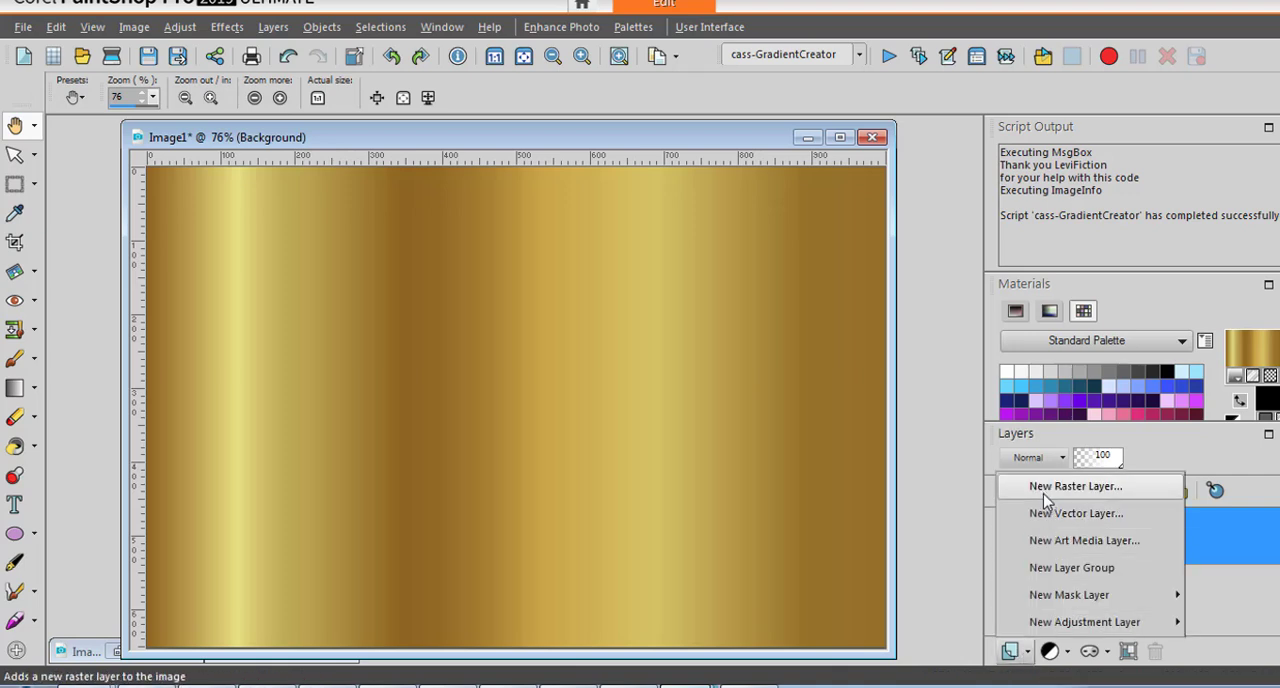
click(1076, 484)
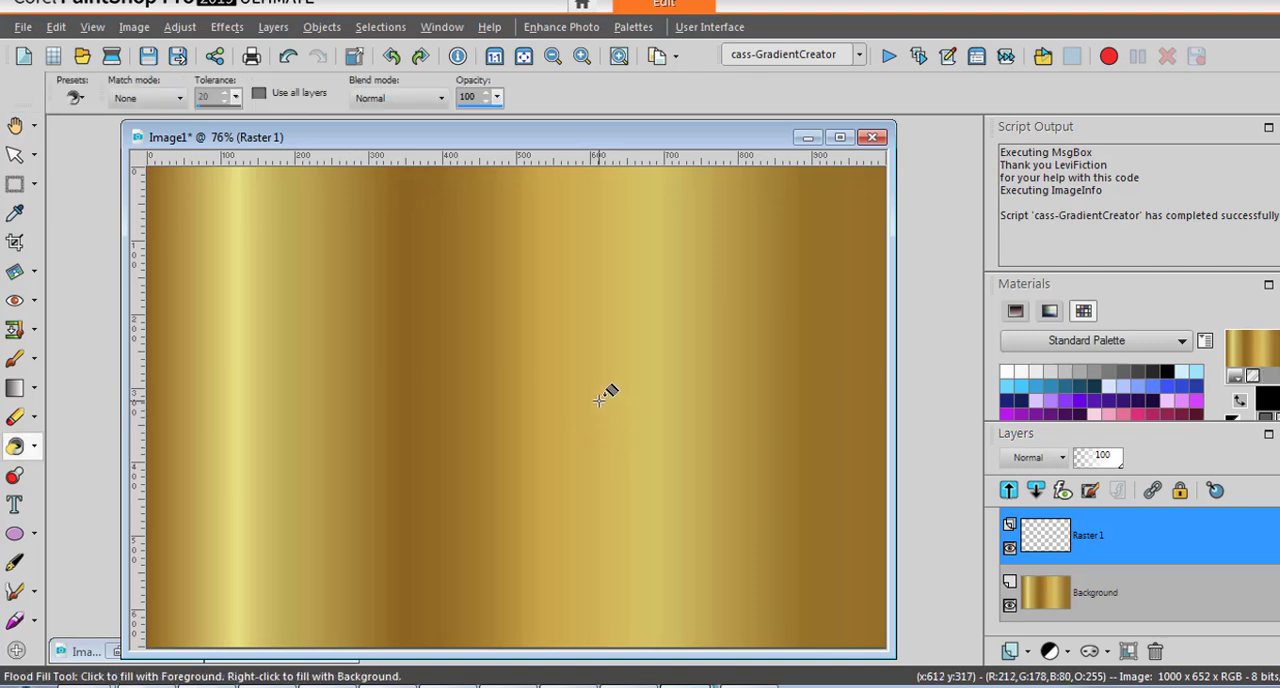
click(1010, 548)
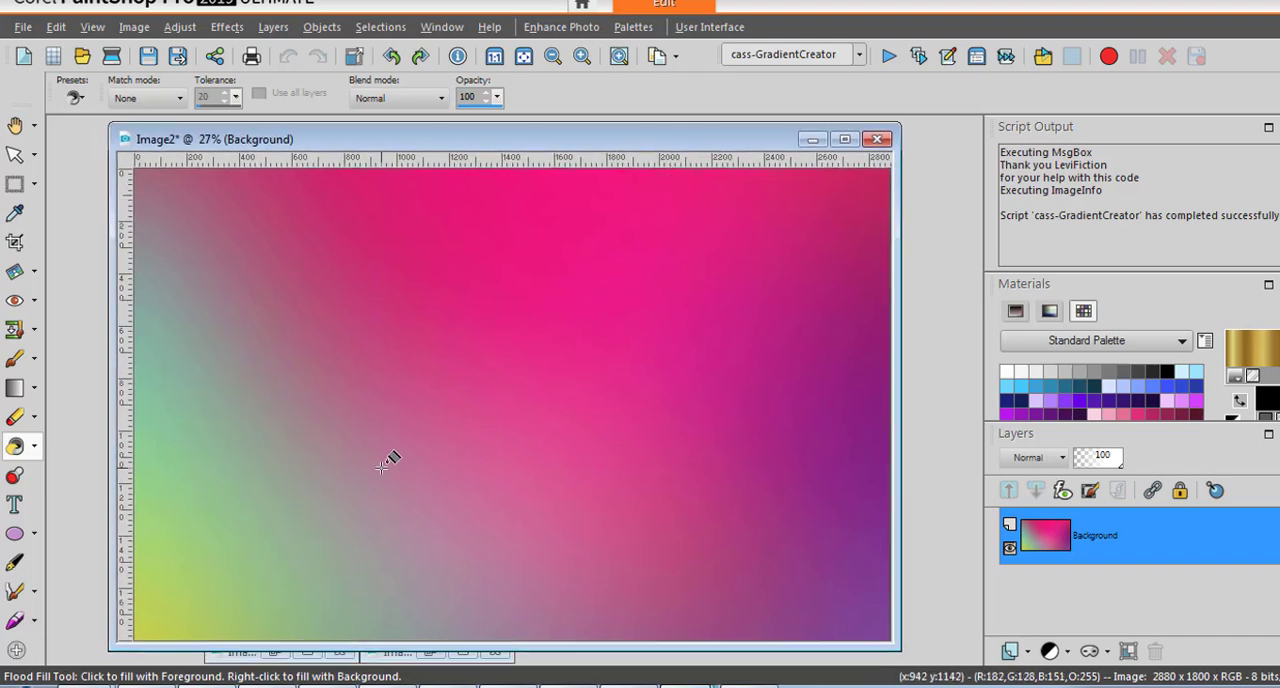
mouse_move(196, 406)
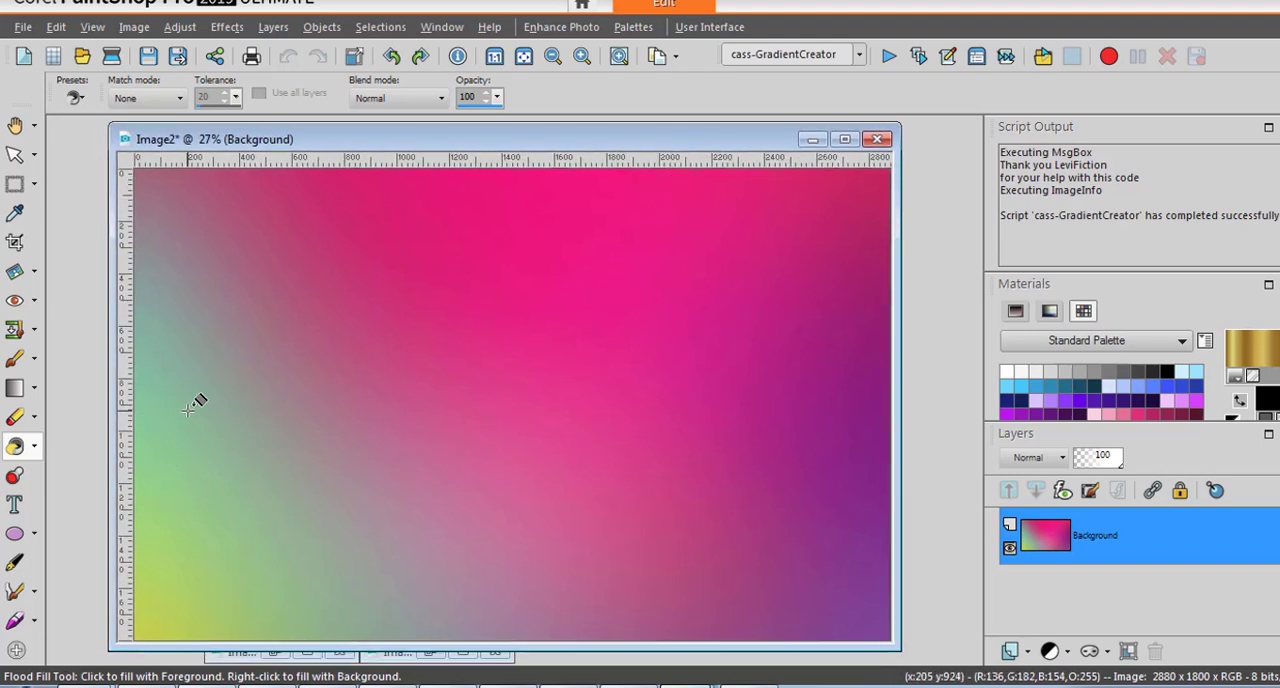
mouse_move(896, 390)
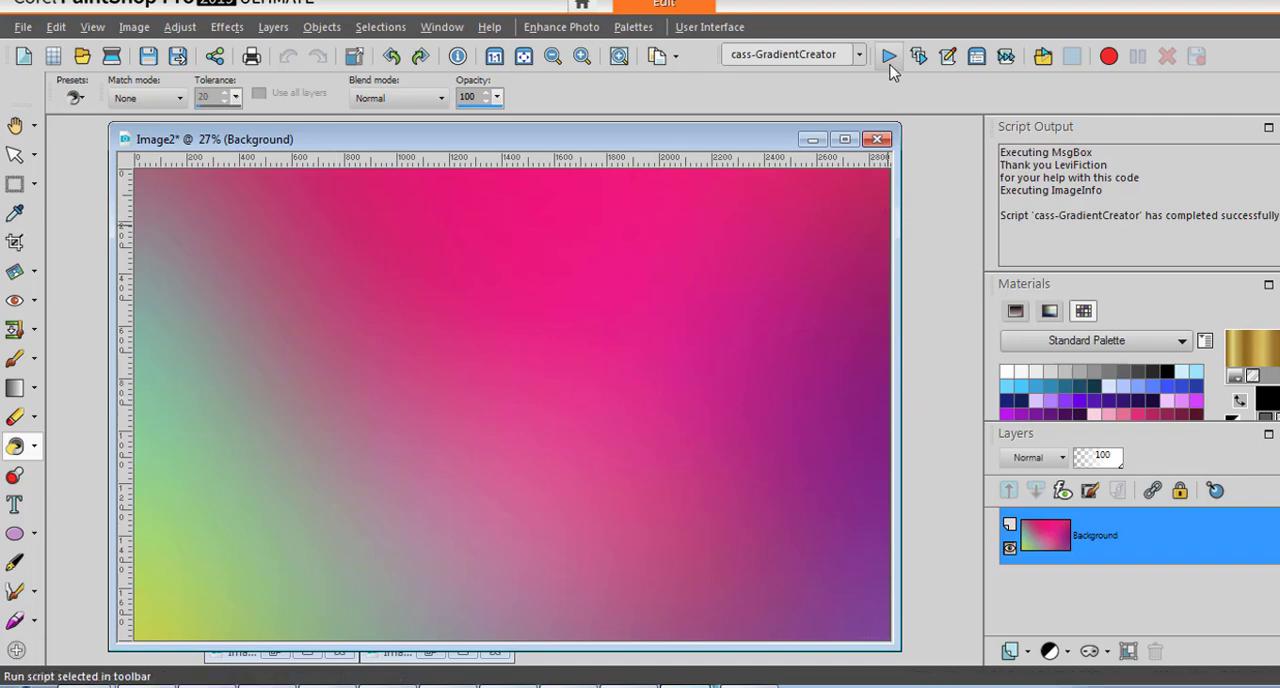
Run cass-GradientCreator on the pink-and-green image, keeping value 2 to draw your own line.
click(888, 56)
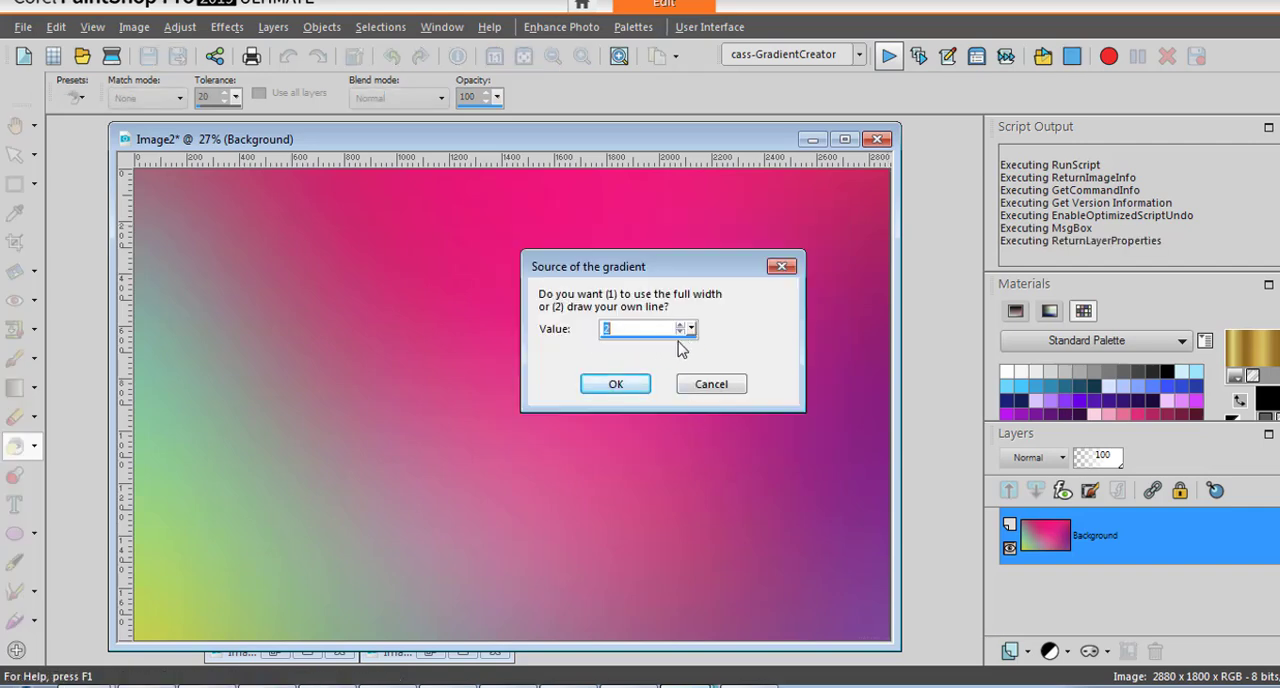
click(616, 384)
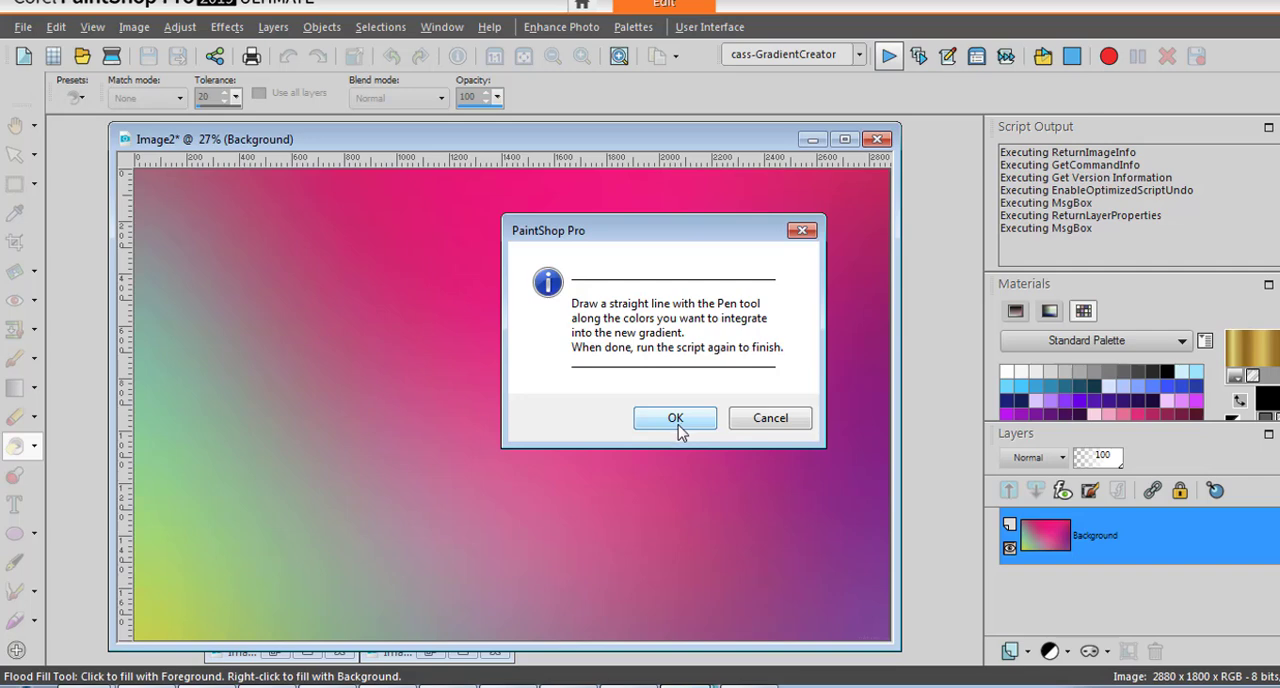
click(674, 418)
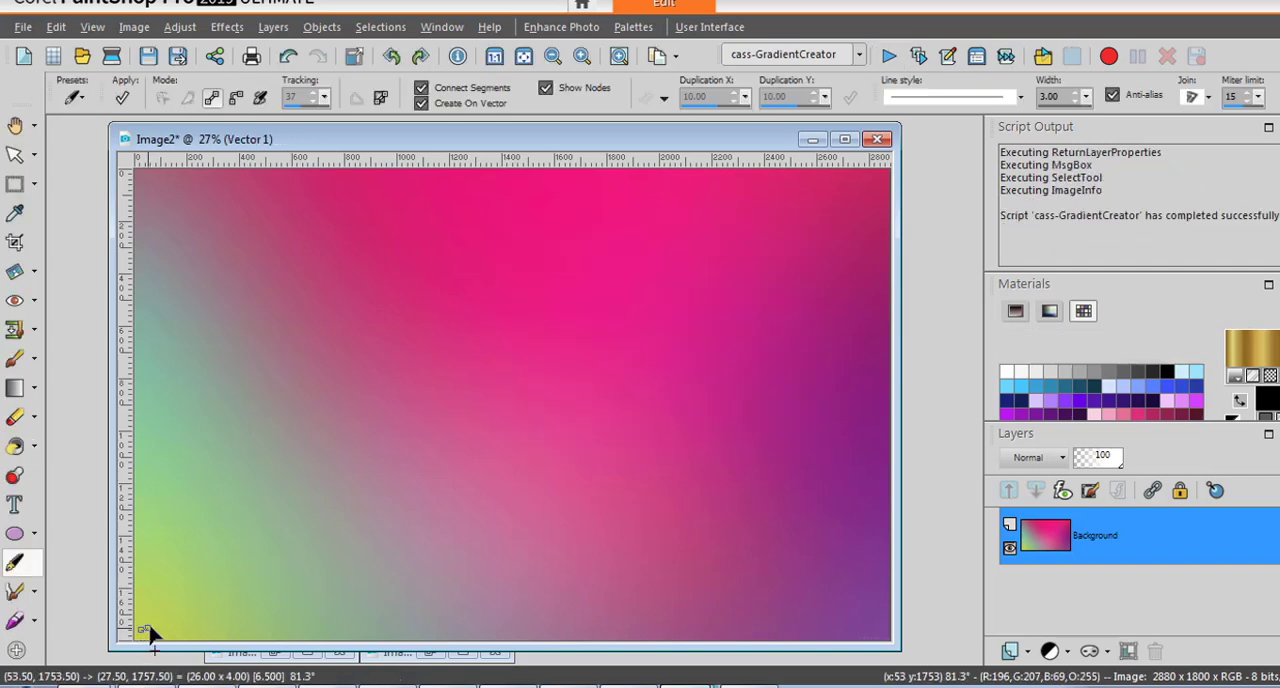
Draw a straight sampling line from the yellow-green lower-left corner to the purple right edge.
drag(150, 624, 876, 596)
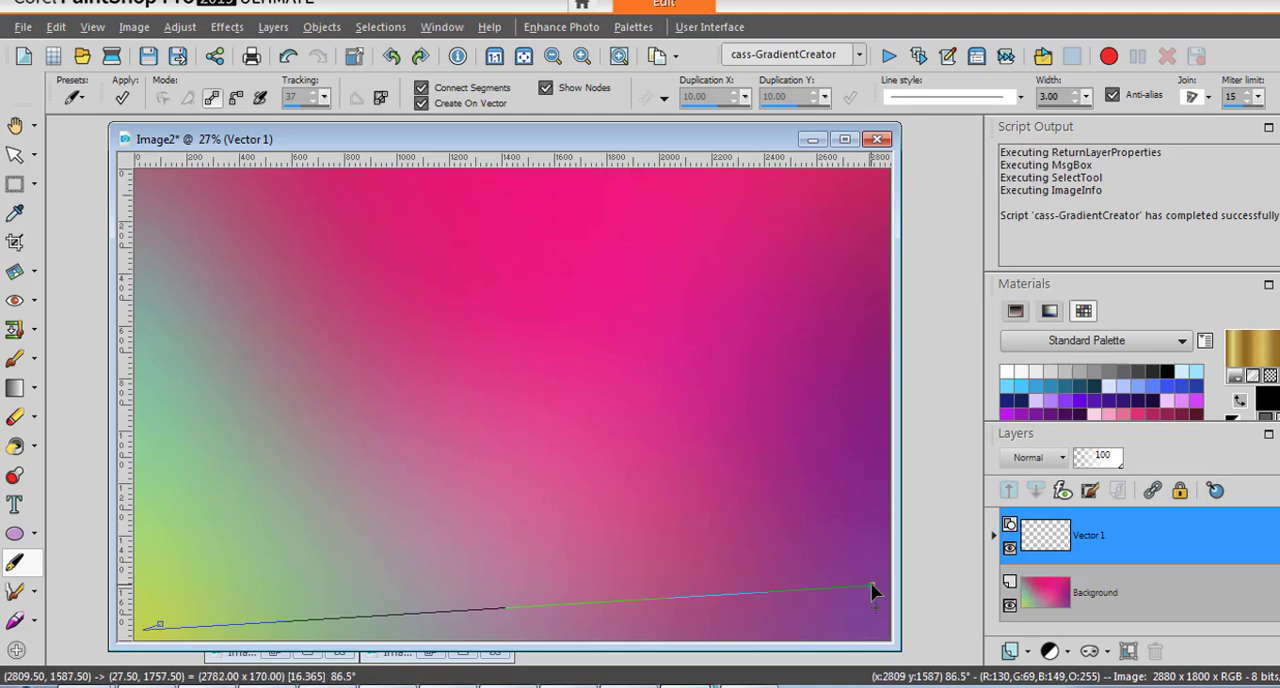
drag(870, 592, 564, 248)
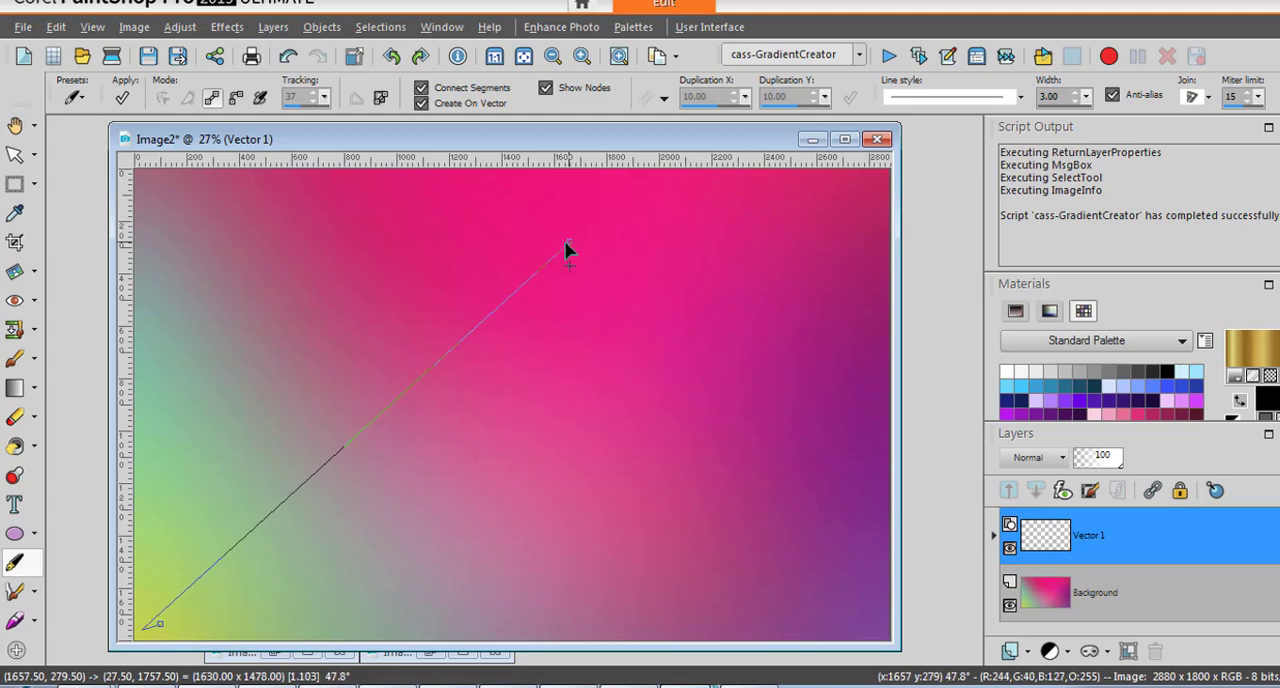
drag(568, 250, 856, 322)
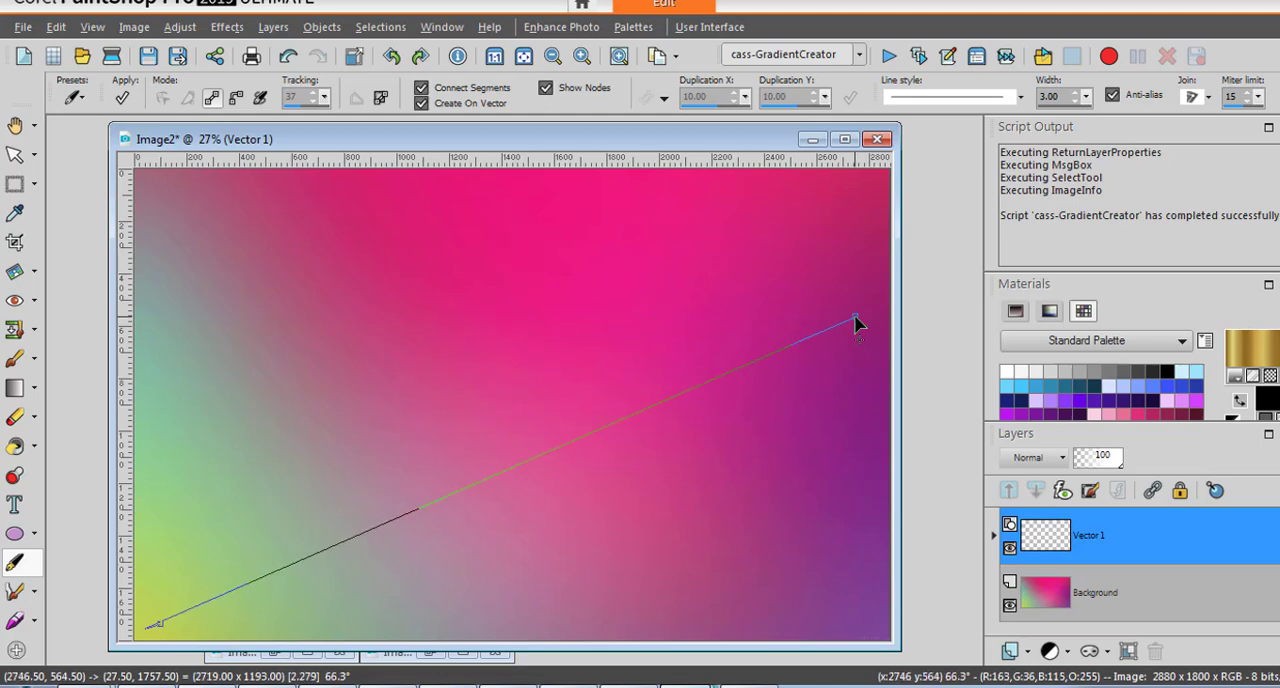
drag(858, 324, 878, 398)
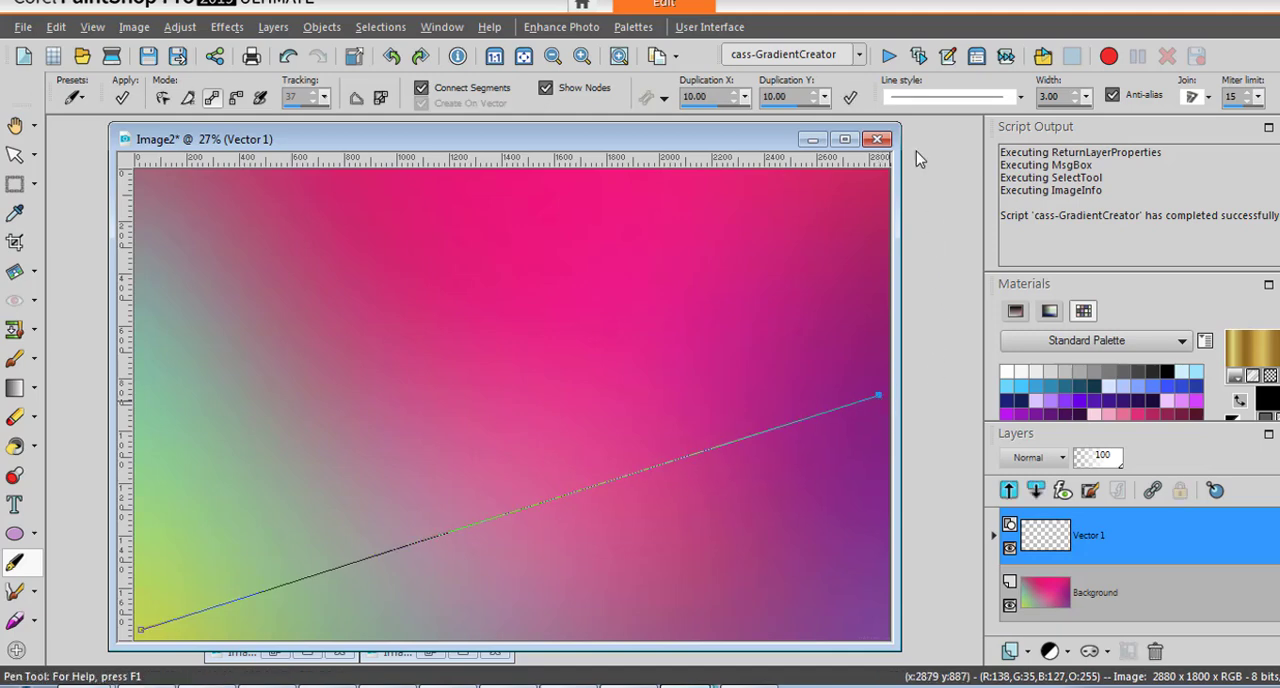
mouse_move(888, 56)
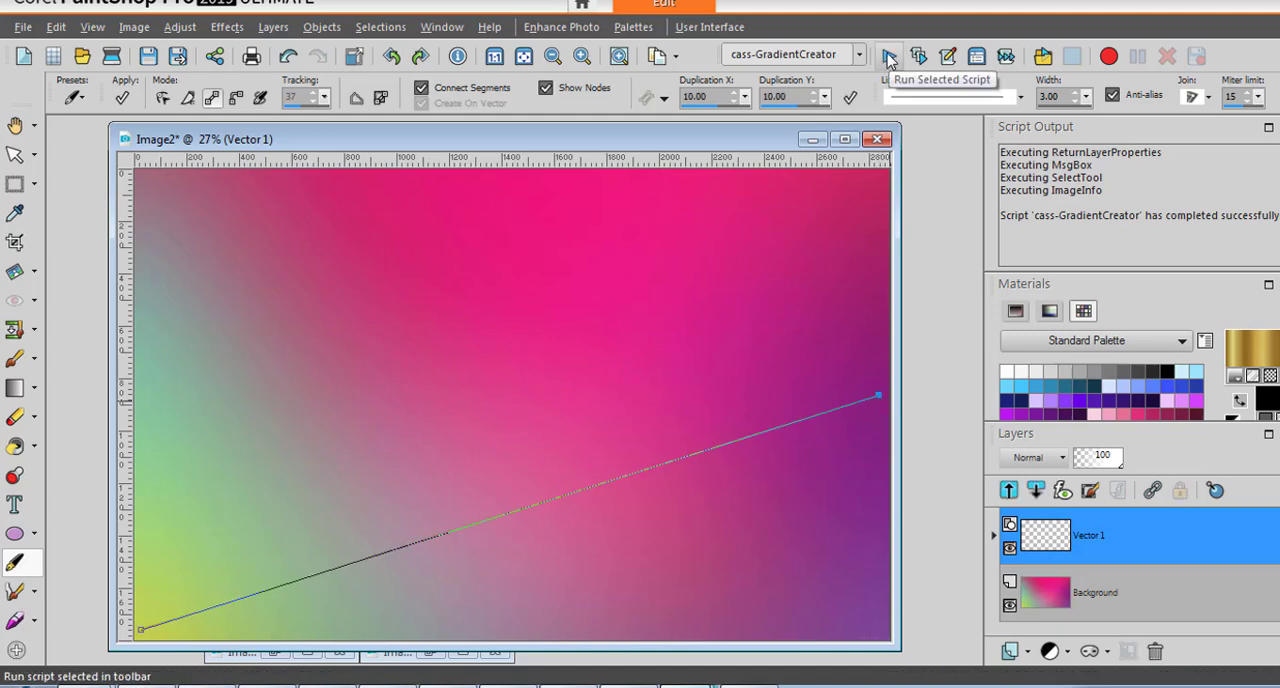
Rerun the script's step 2 and save the line-sampled gradient as aa-purples.
click(888, 56)
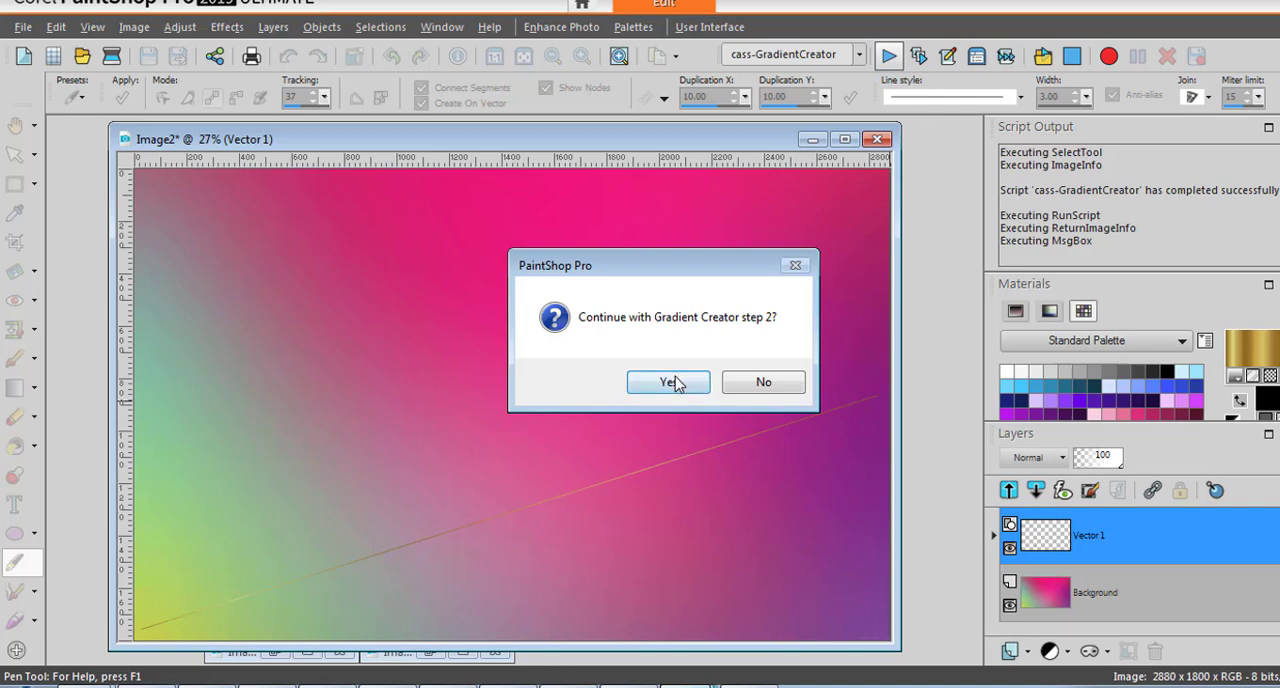
click(668, 382)
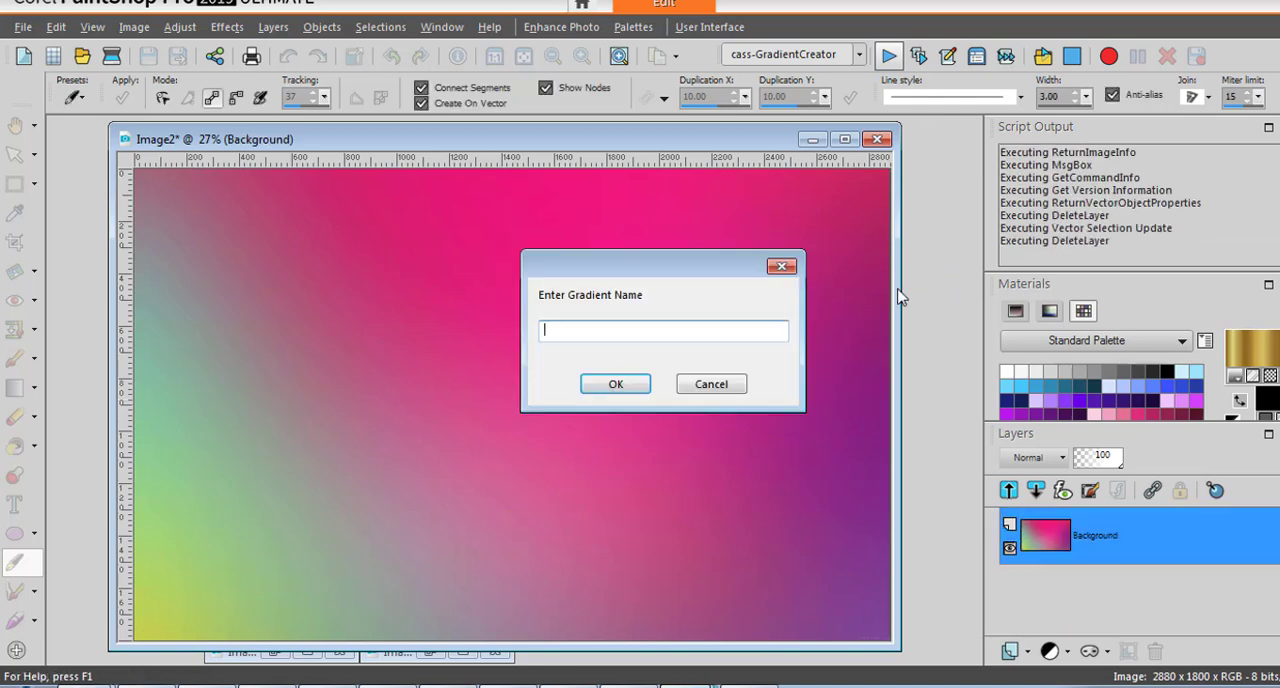
text(aa)
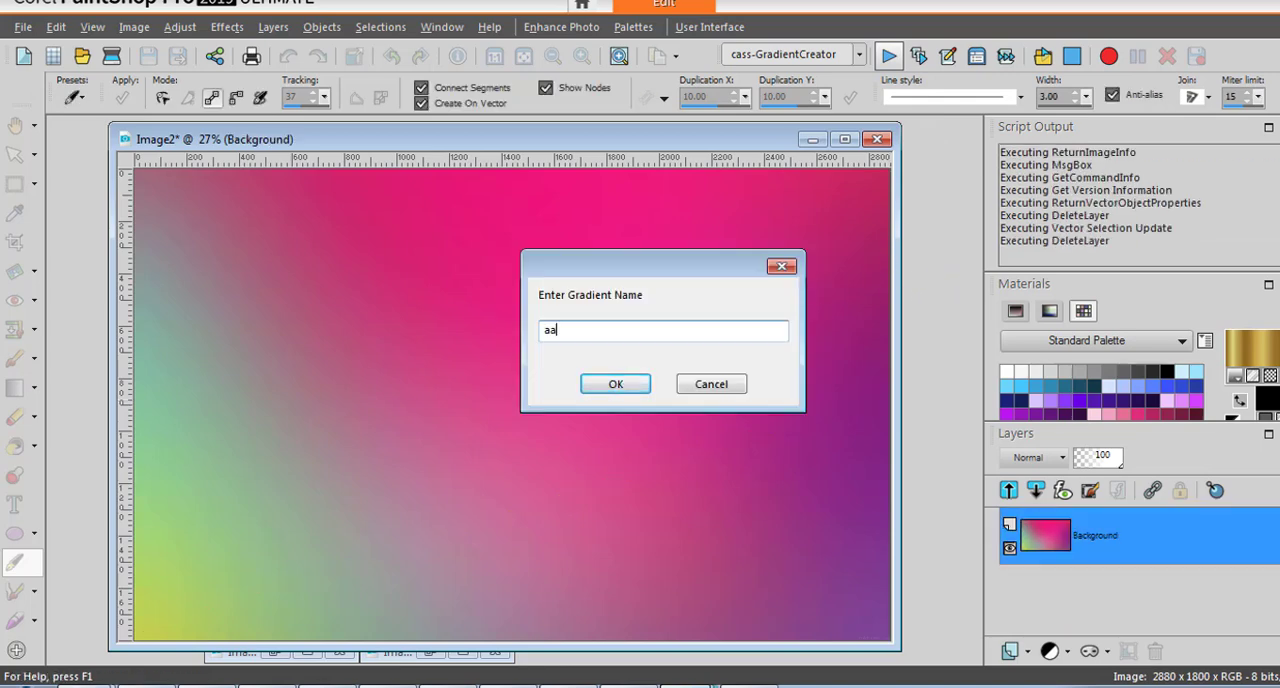
text(-)
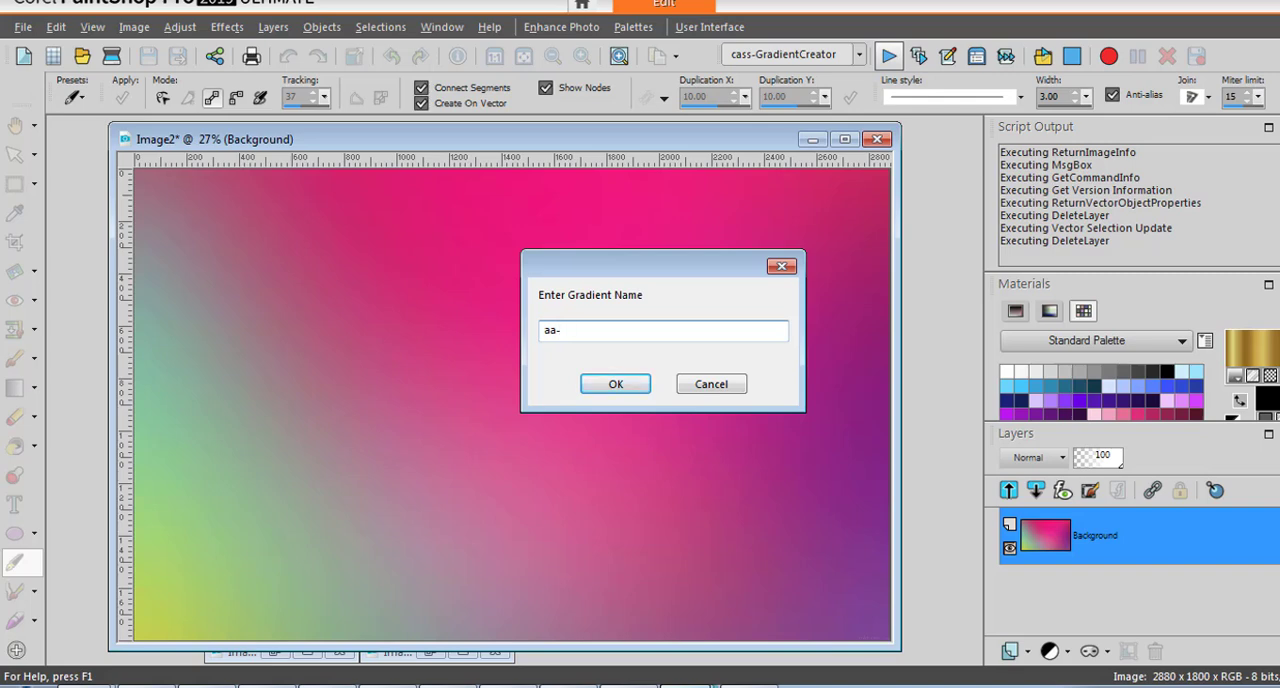
text(purpl)
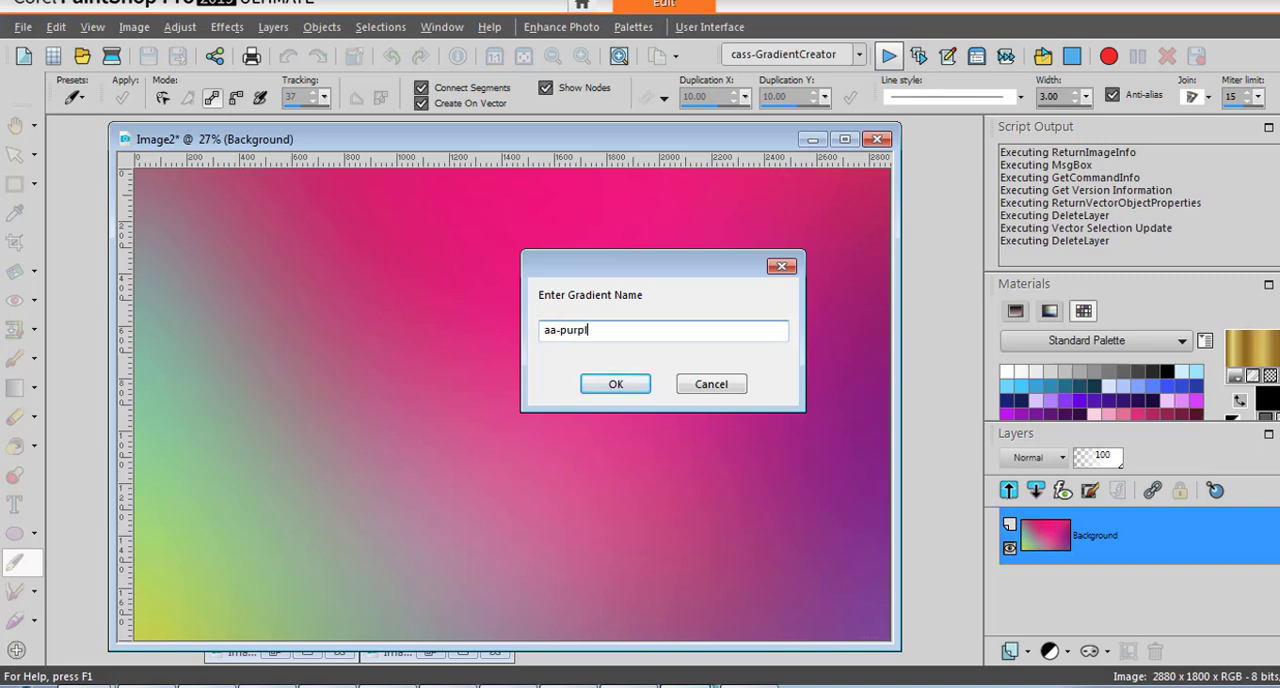
text(es)
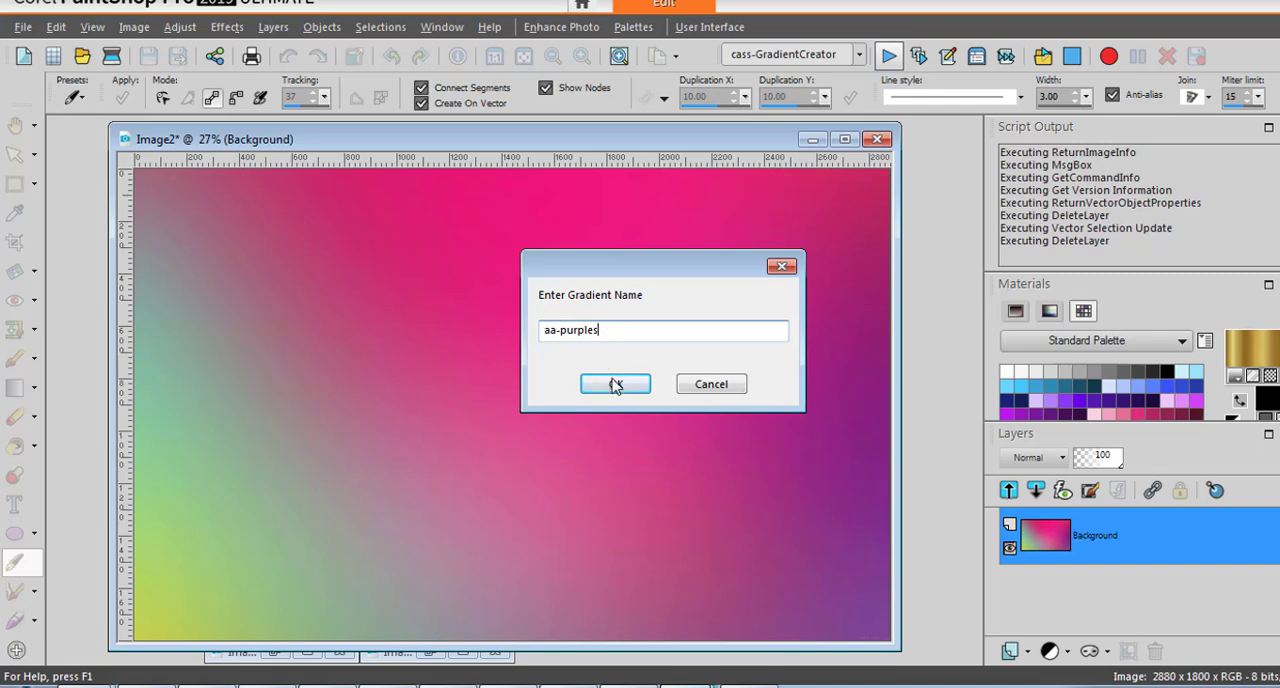
click(616, 384)
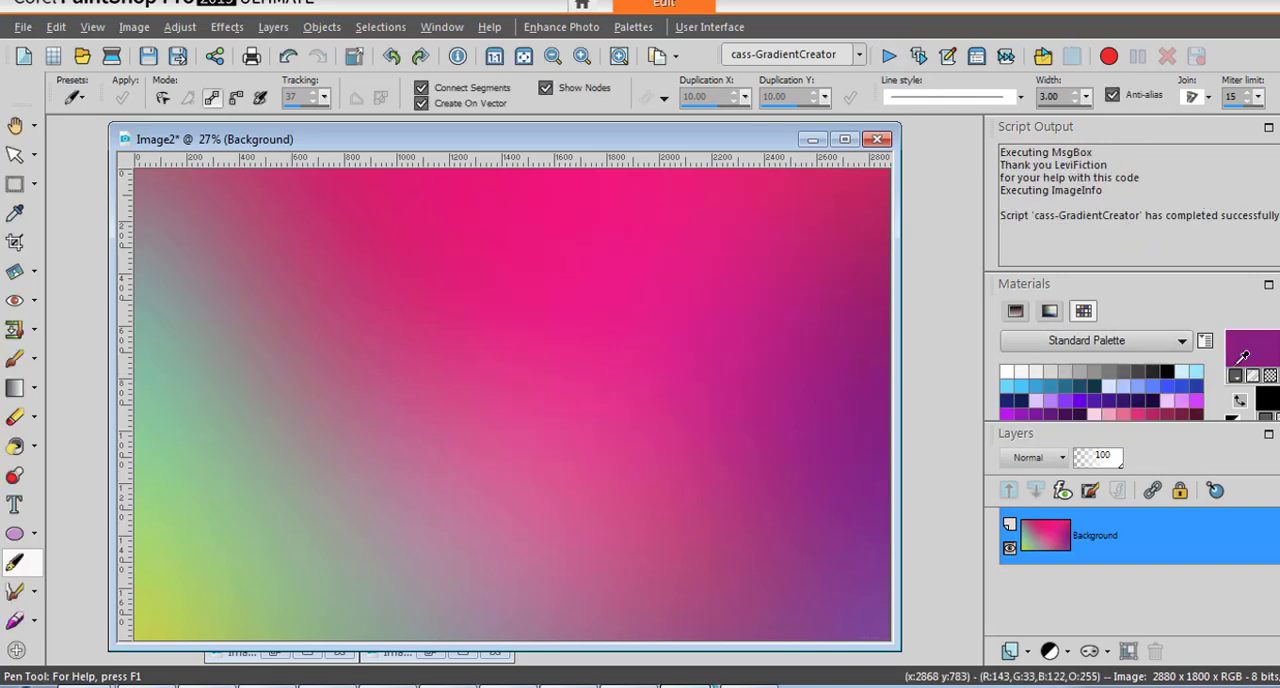
Set the foreground material to the aa-purples gradient angled at 245 degrees.
click(1250, 360)
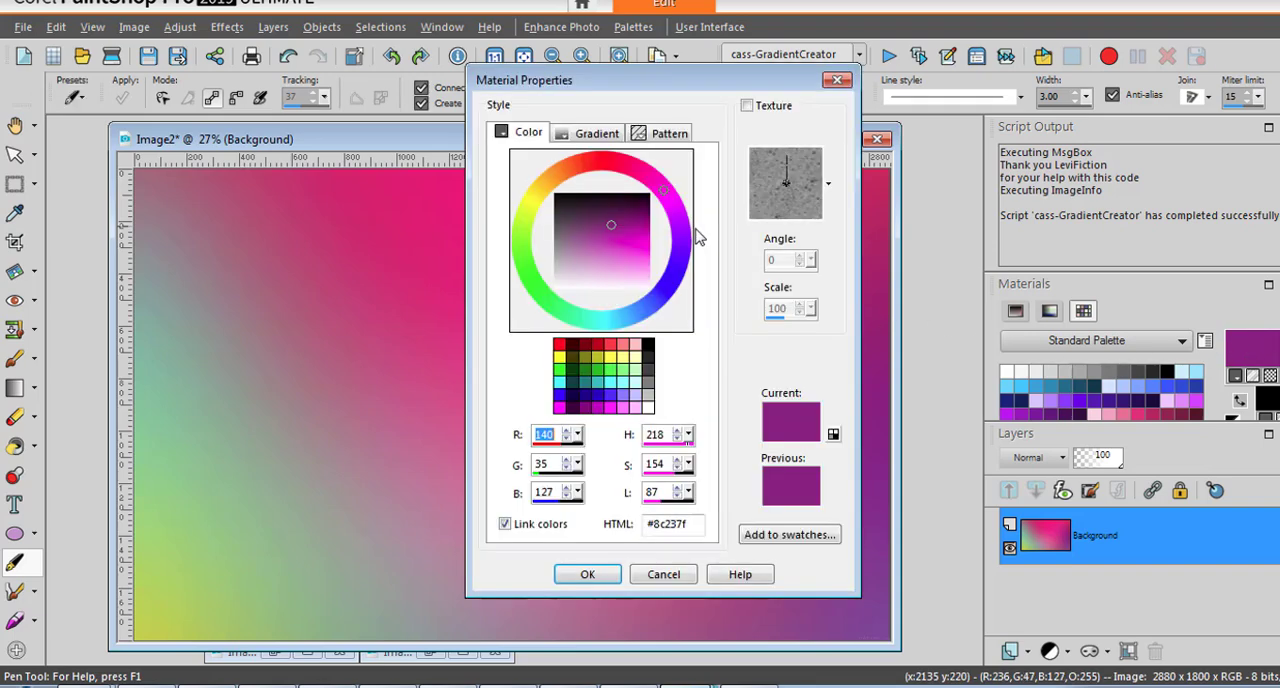
click(596, 132)
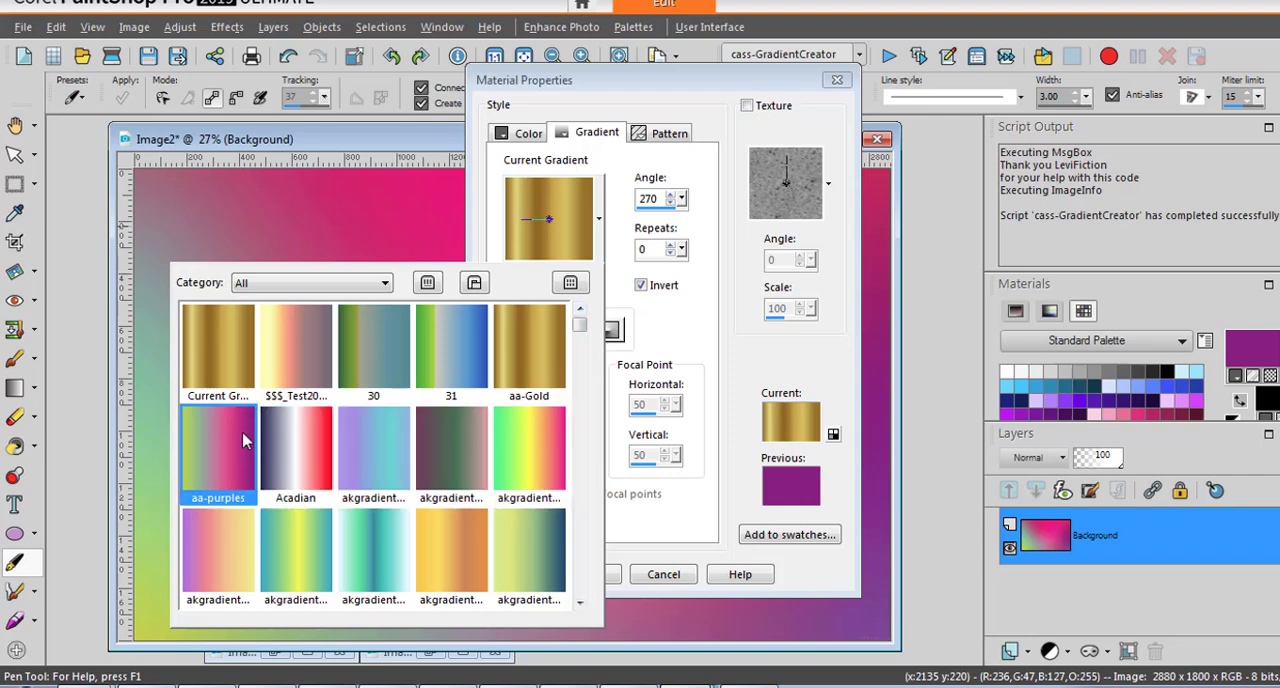
mouse_move(222, 460)
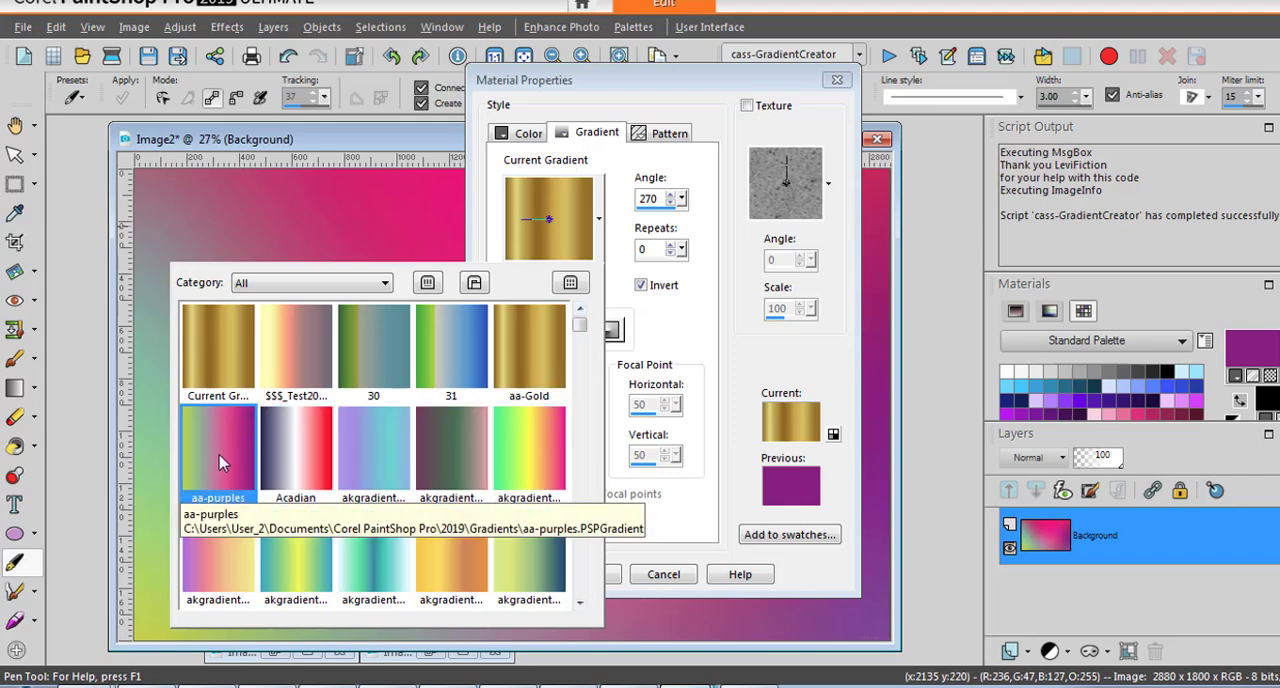
click(216, 450)
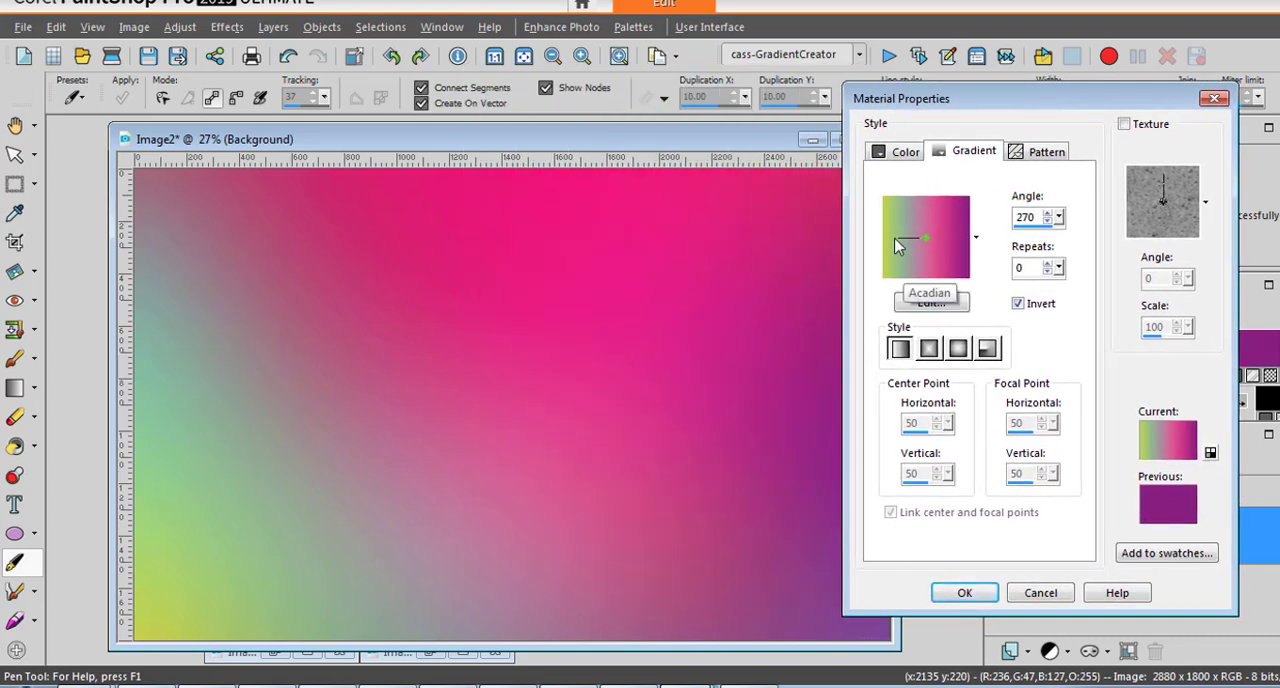
drag(920, 236, 900, 250)
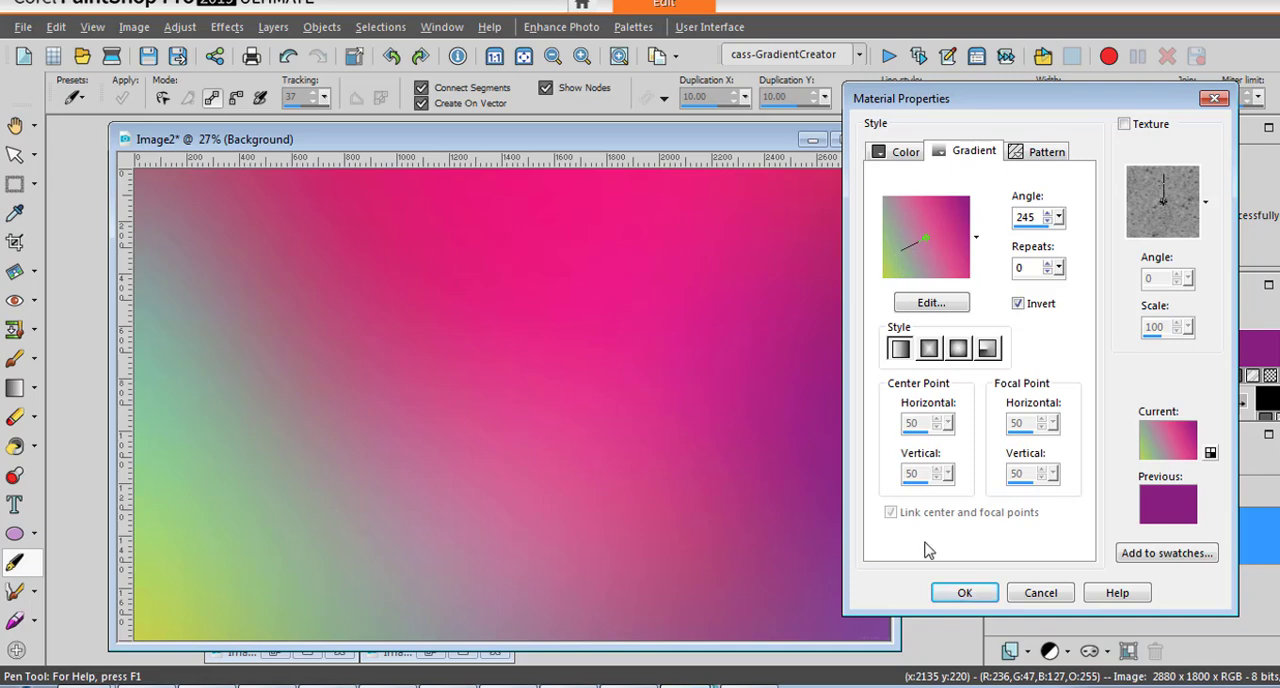
click(1012, 652)
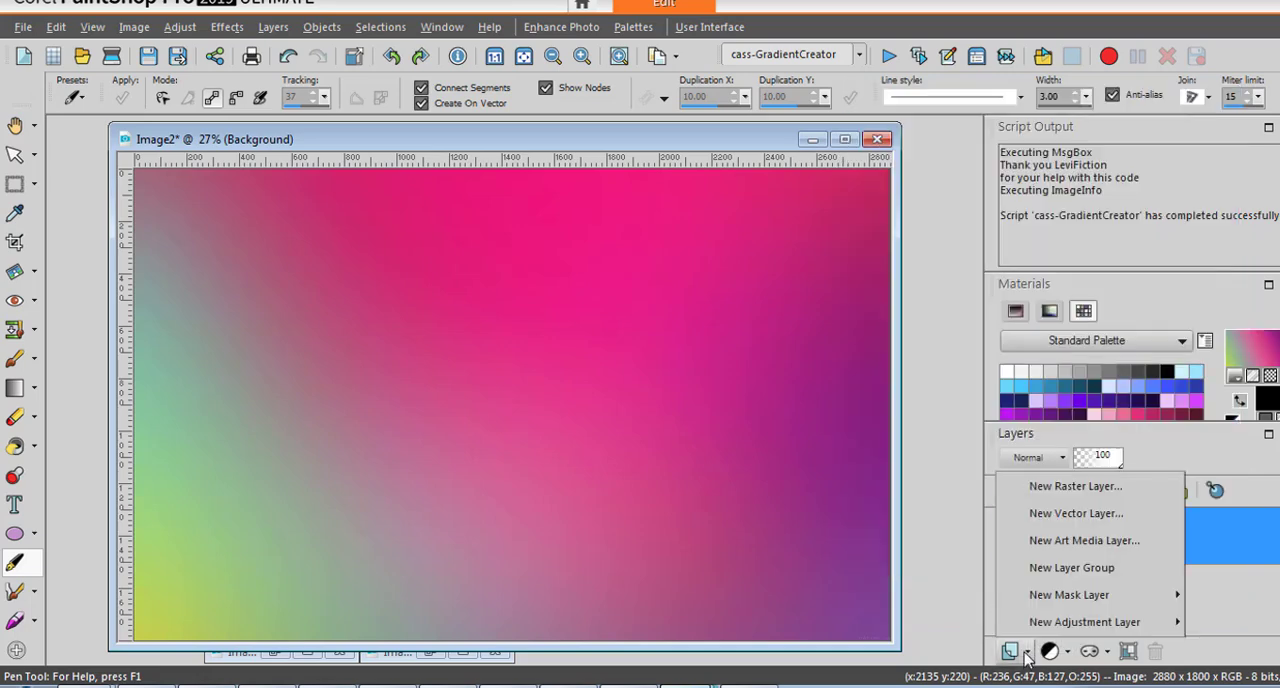
Add an empty Raster 1 layer above the pink-and-green Background layer.
click(1076, 484)
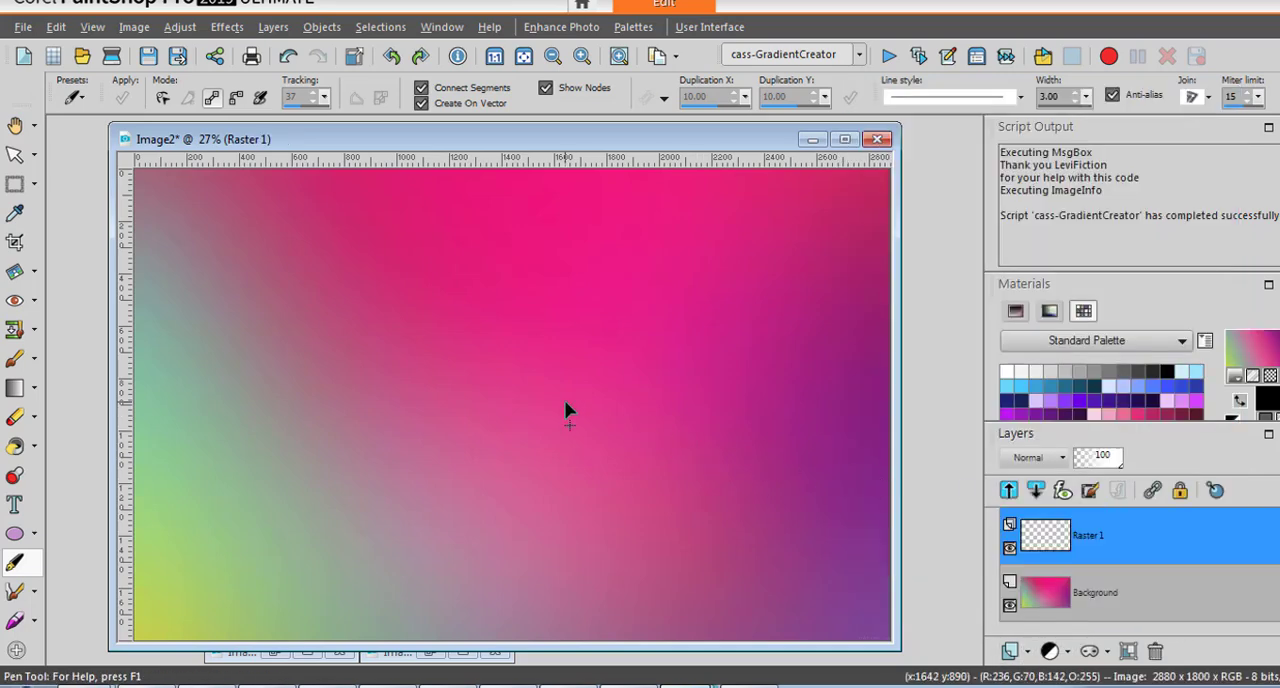
click(16, 444)
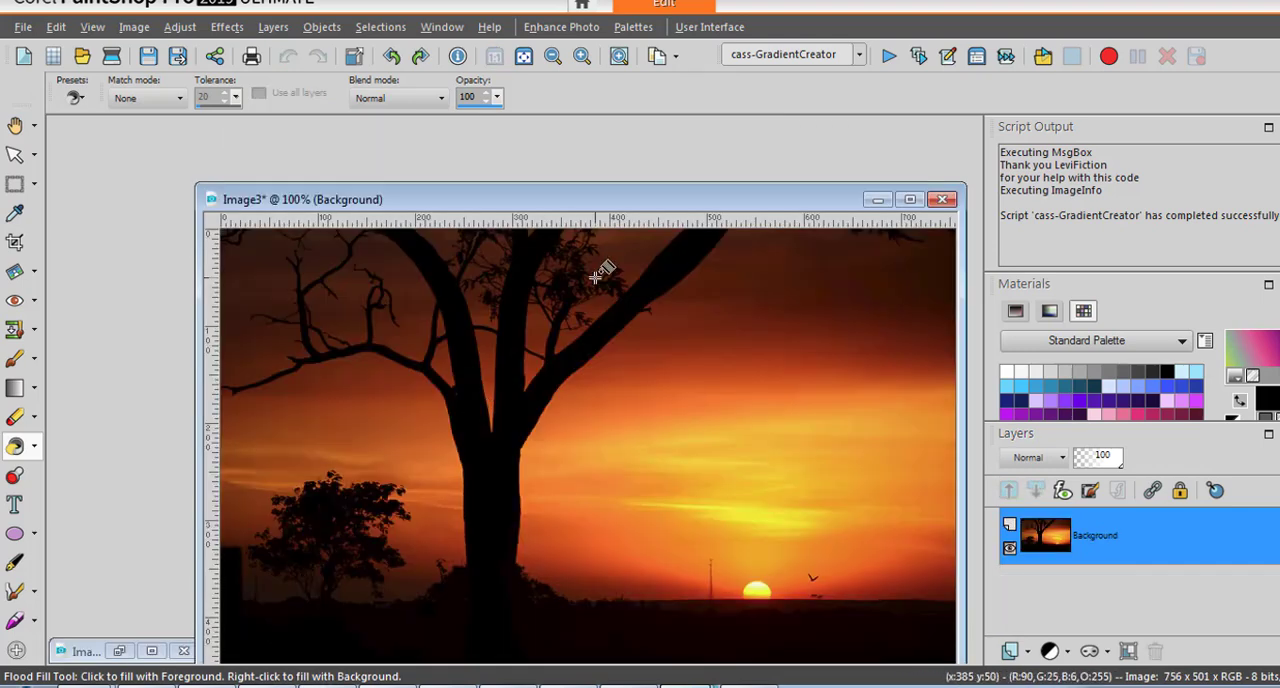
Run cass-GradientCreator on the sunset photo in draw-your-own-line mode.
drag(300, 200, 216, 142)
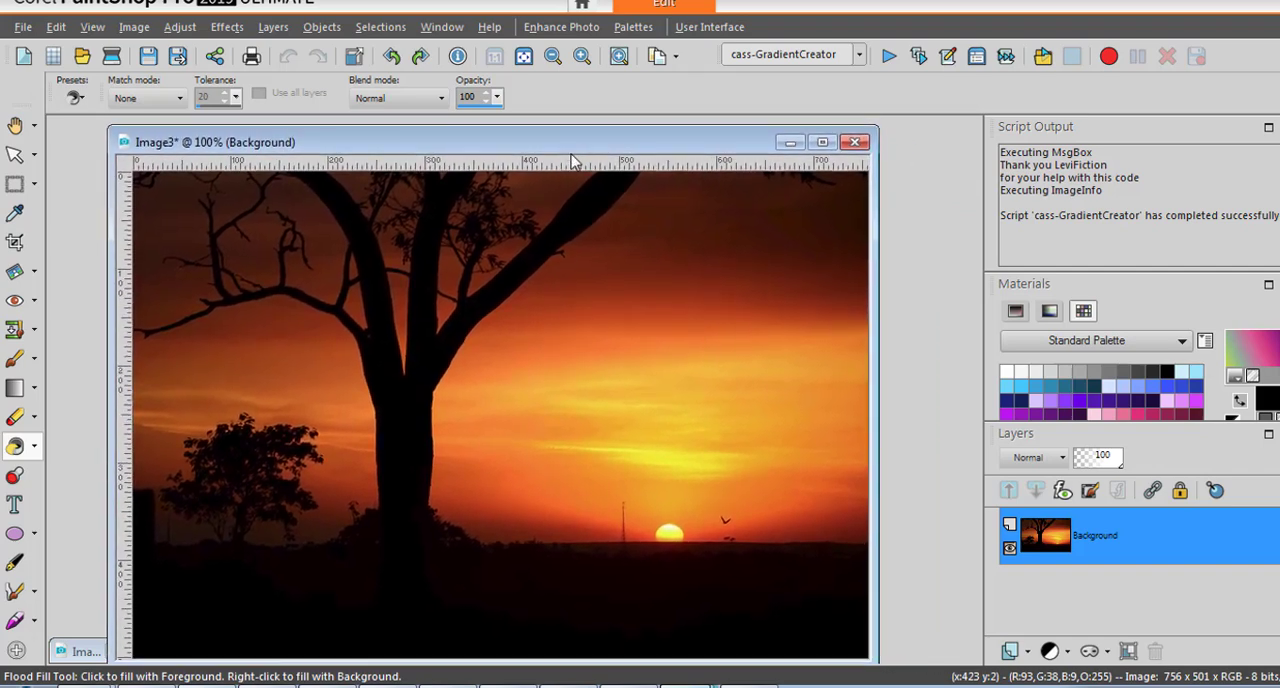
mouse_move(750, 246)
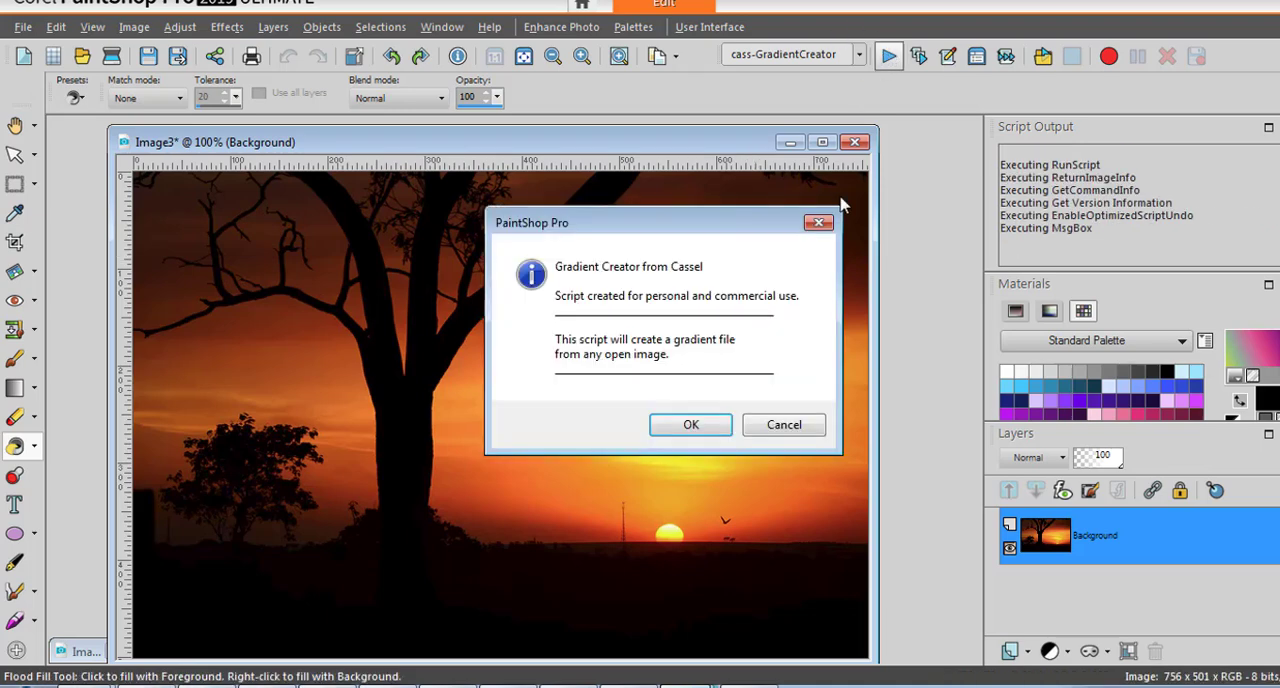
click(690, 424)
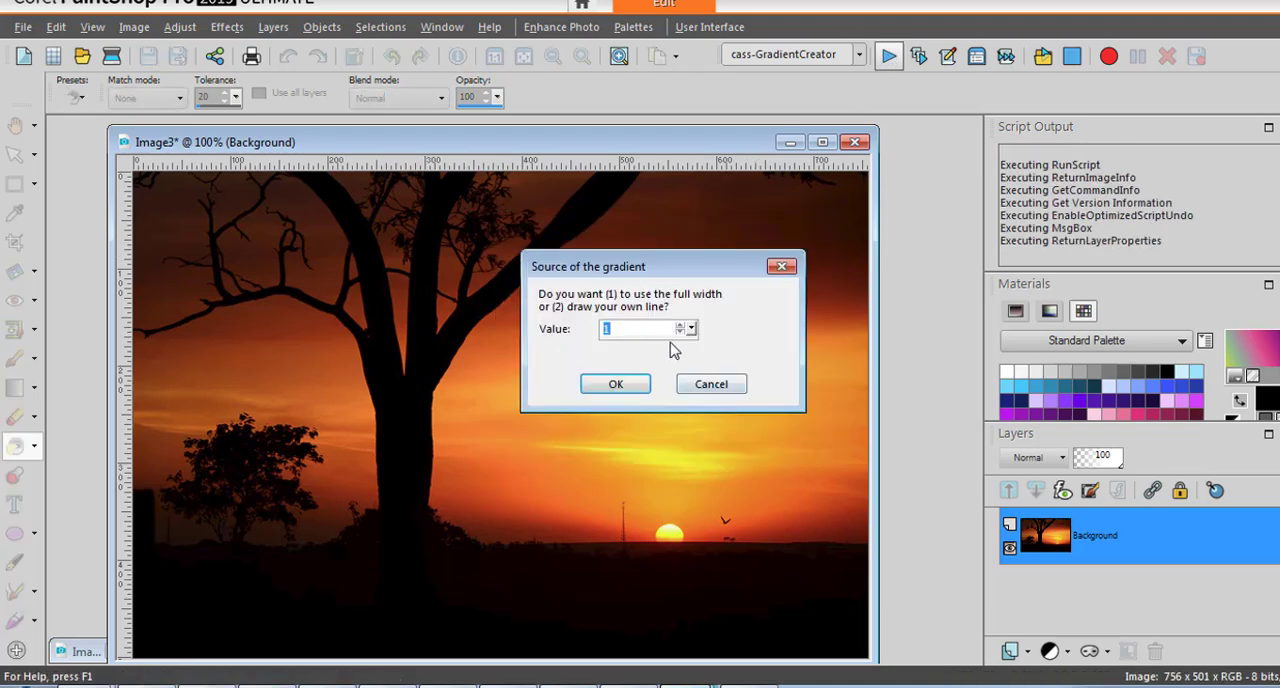
click(616, 384)
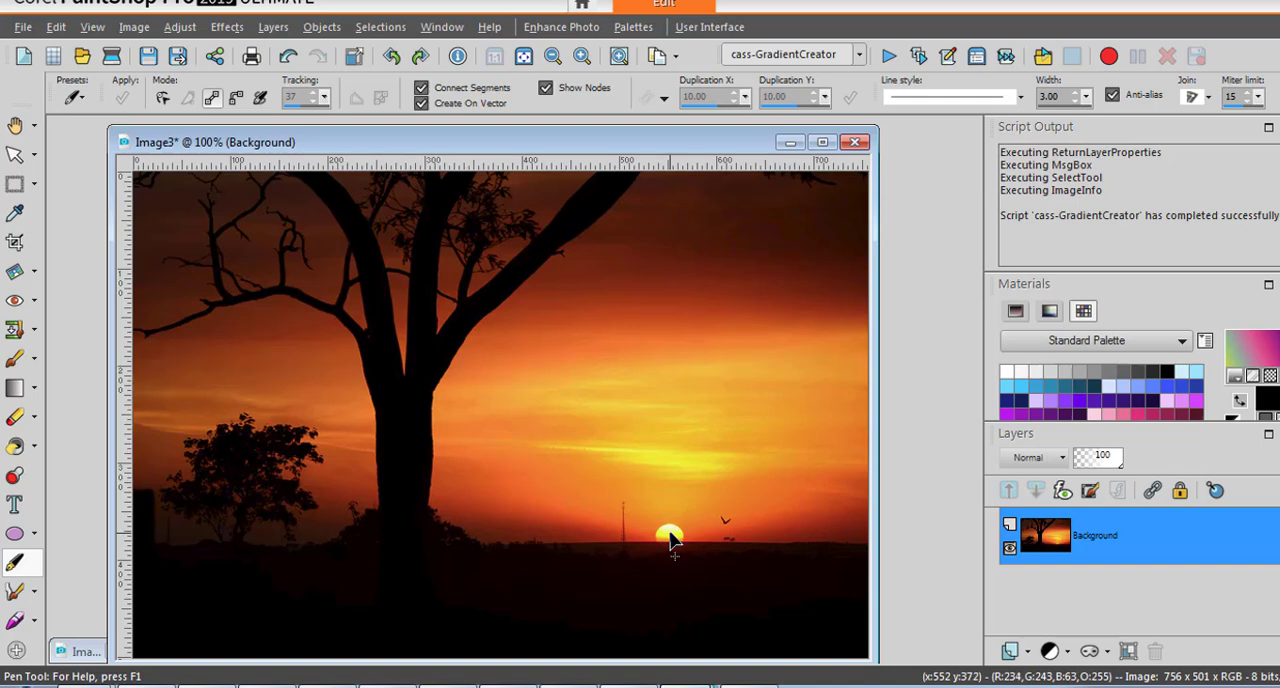
mouse_move(672, 538)
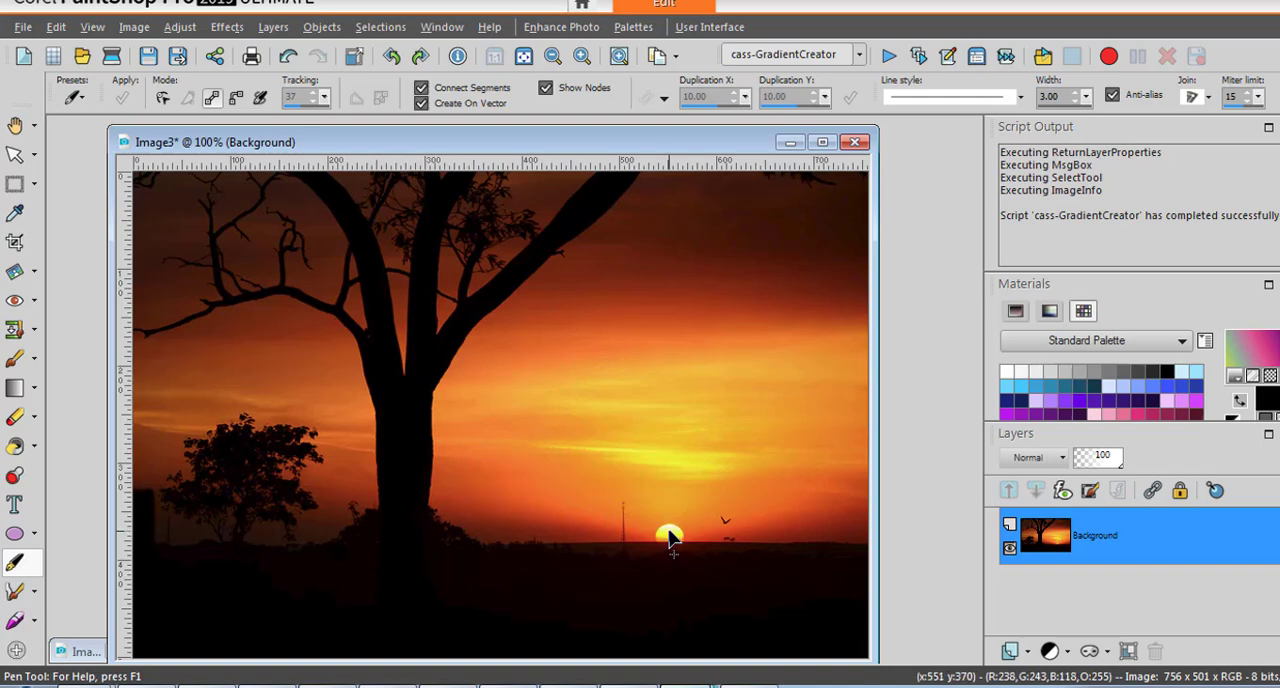
Draw a sampling line from the sun up to the top edge of the sky.
drag(672, 532, 704, 320)
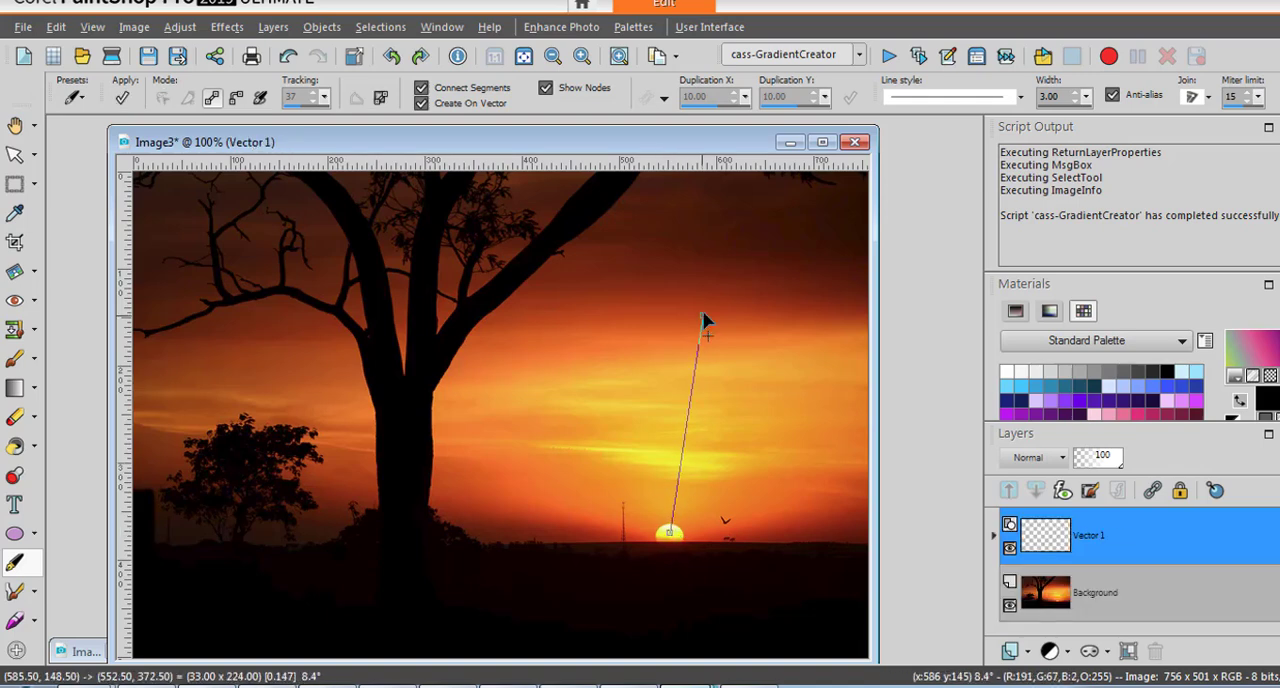
drag(700, 320, 850, 196)
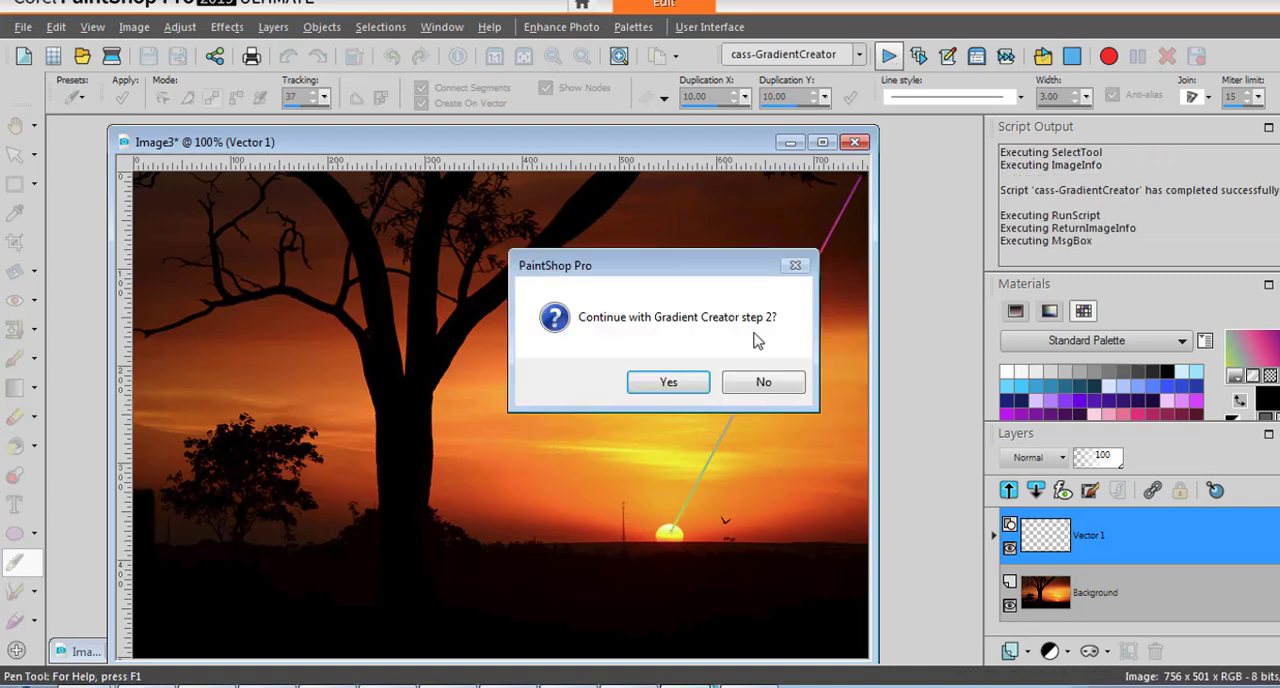
Continue to step 2 and name the sampled gradient 'aa-Sunset', confirming its creation.
click(668, 382)
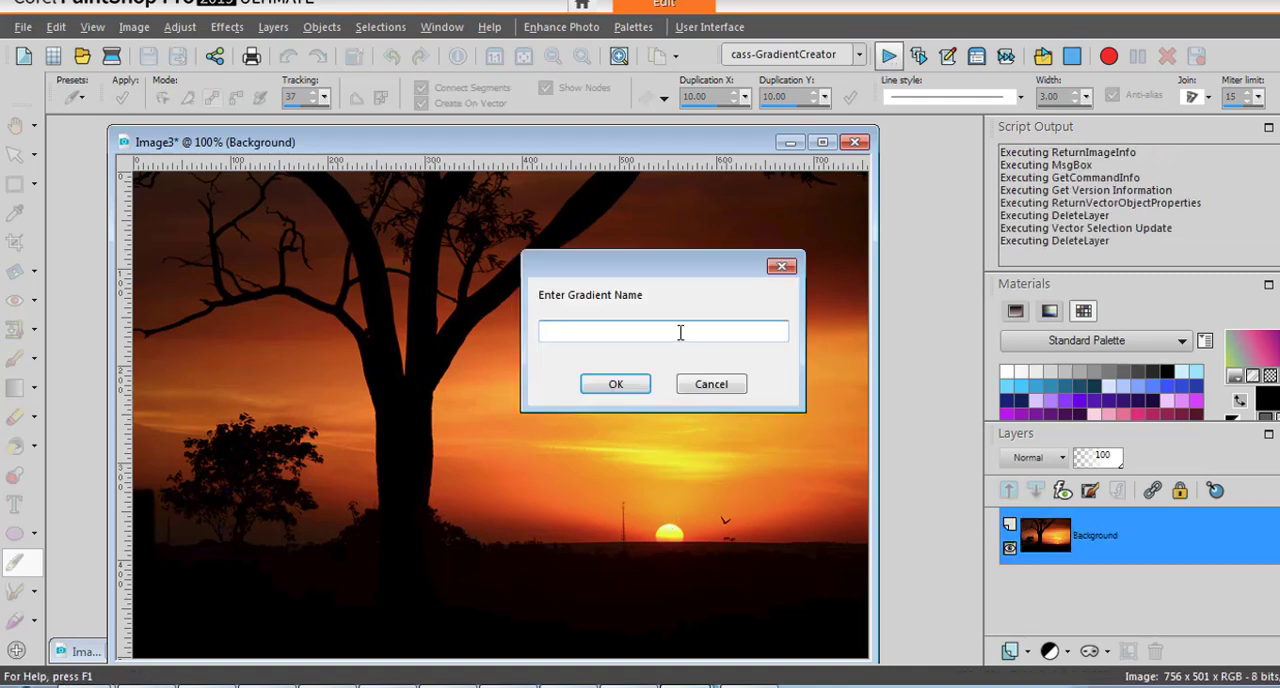
text(aa-)
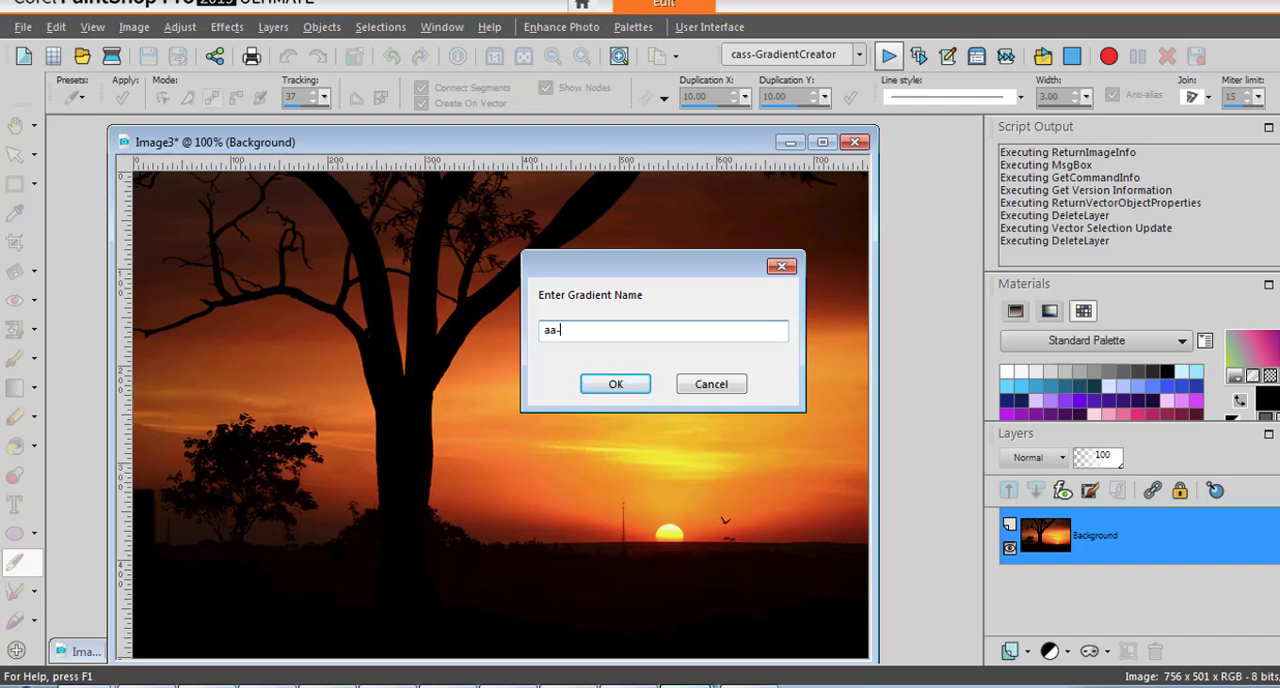
text(Sunset)
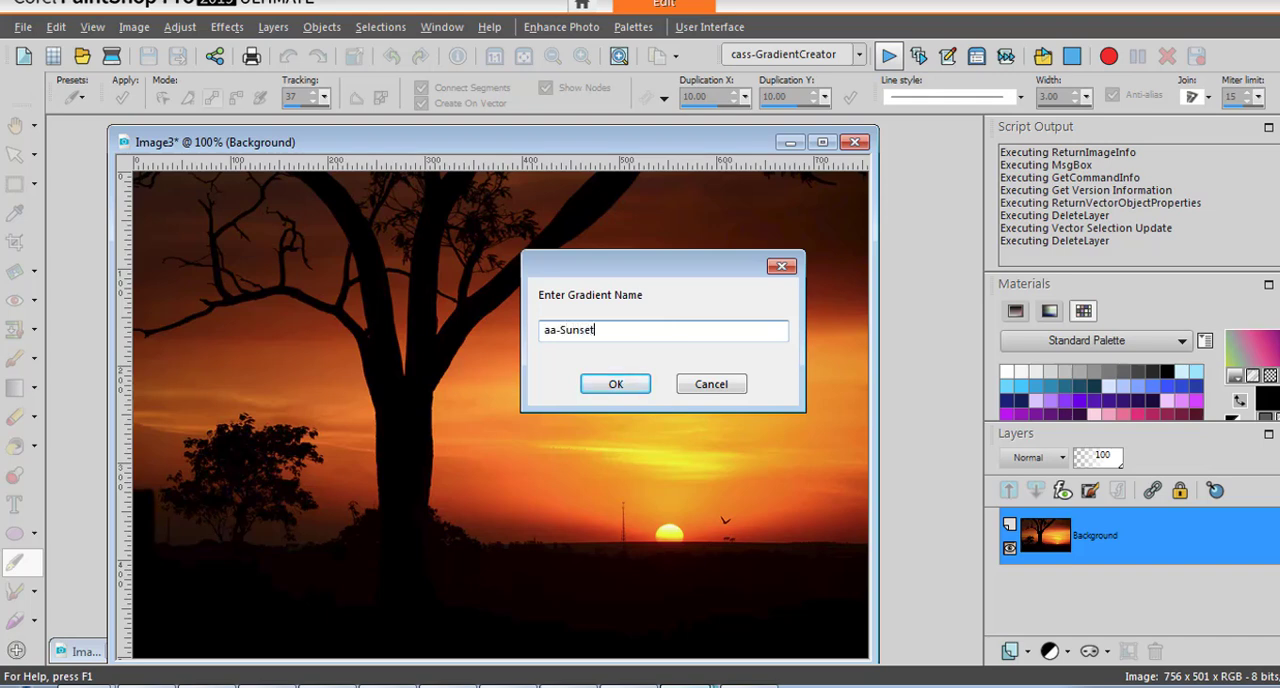
click(616, 384)
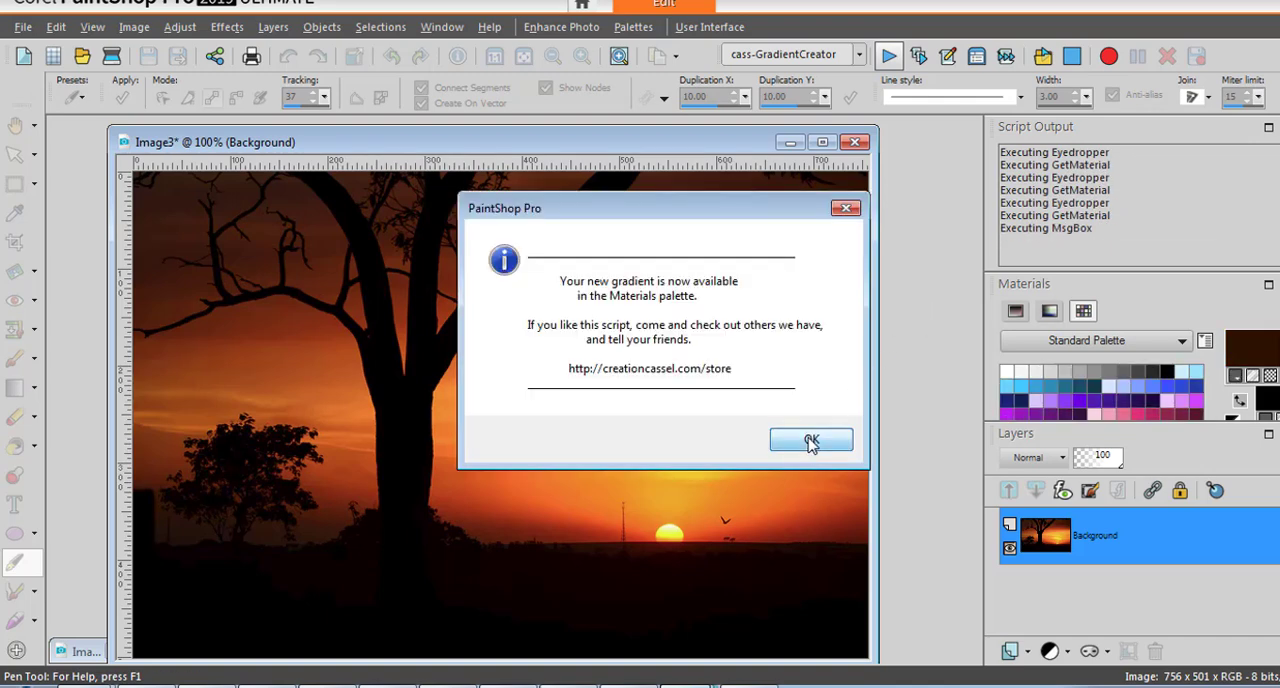
click(812, 440)
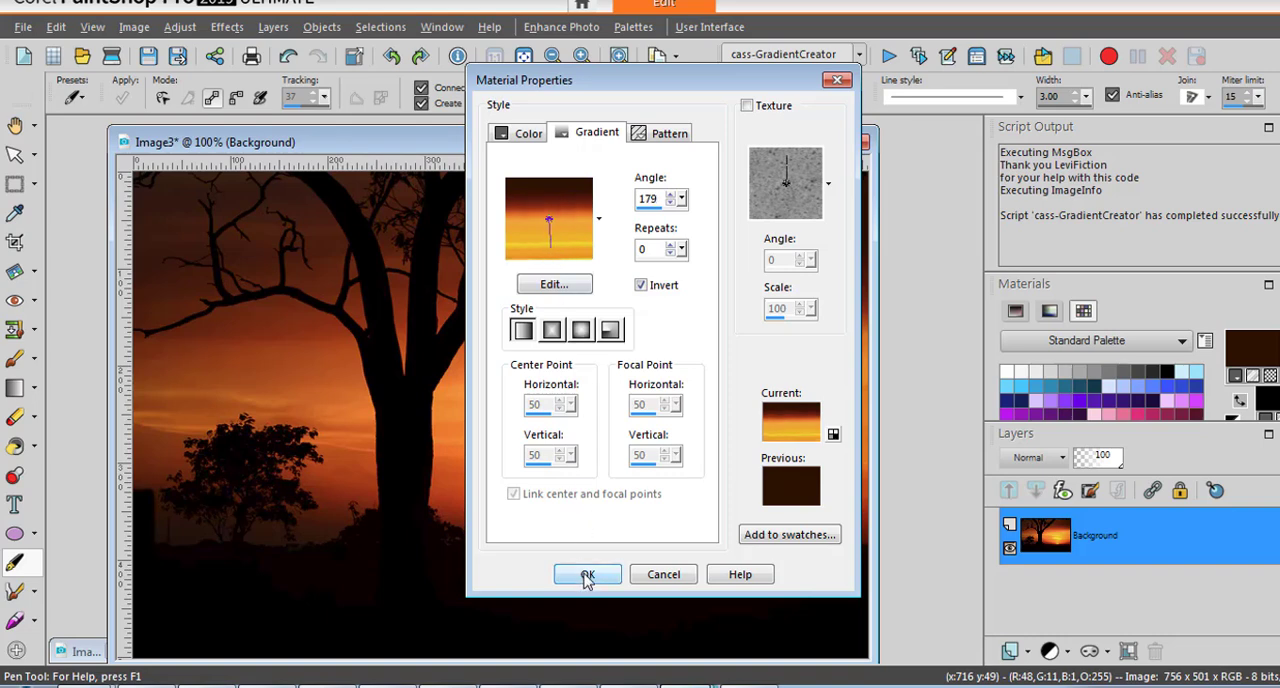
Accept the aa-Sunset gradient, angled 179° and inverted, as the foreground material.
click(586, 572)
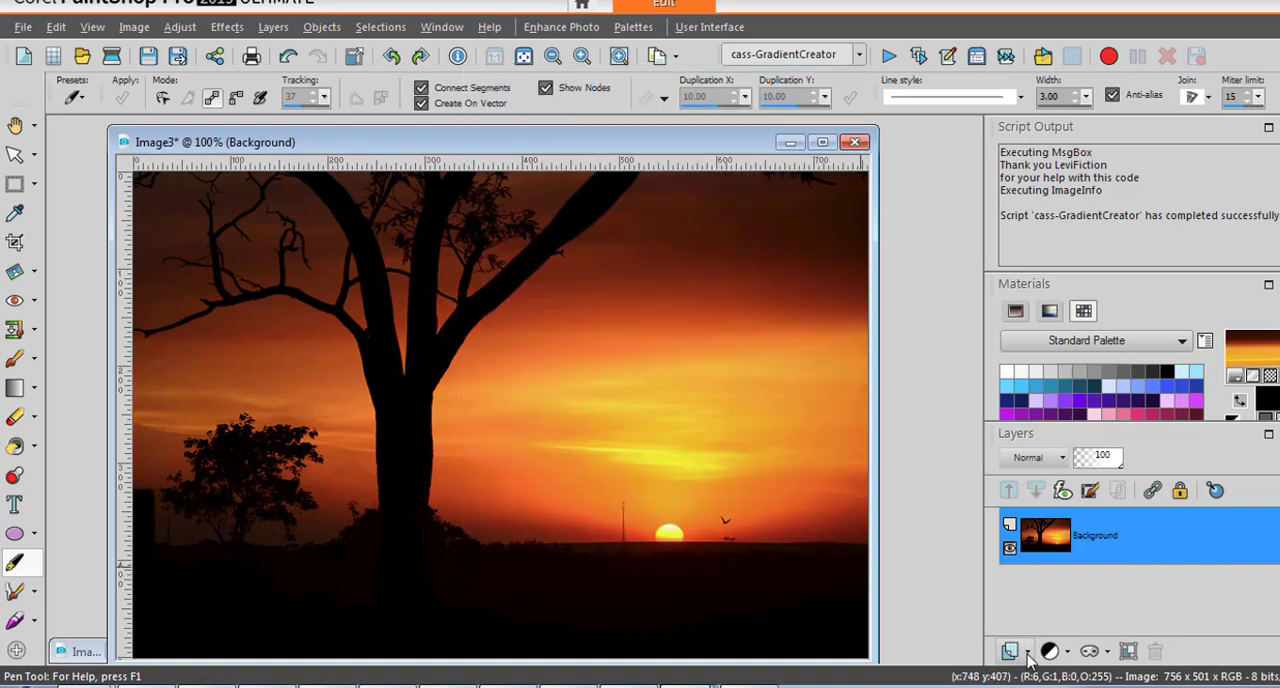
mouse_move(790, 570)
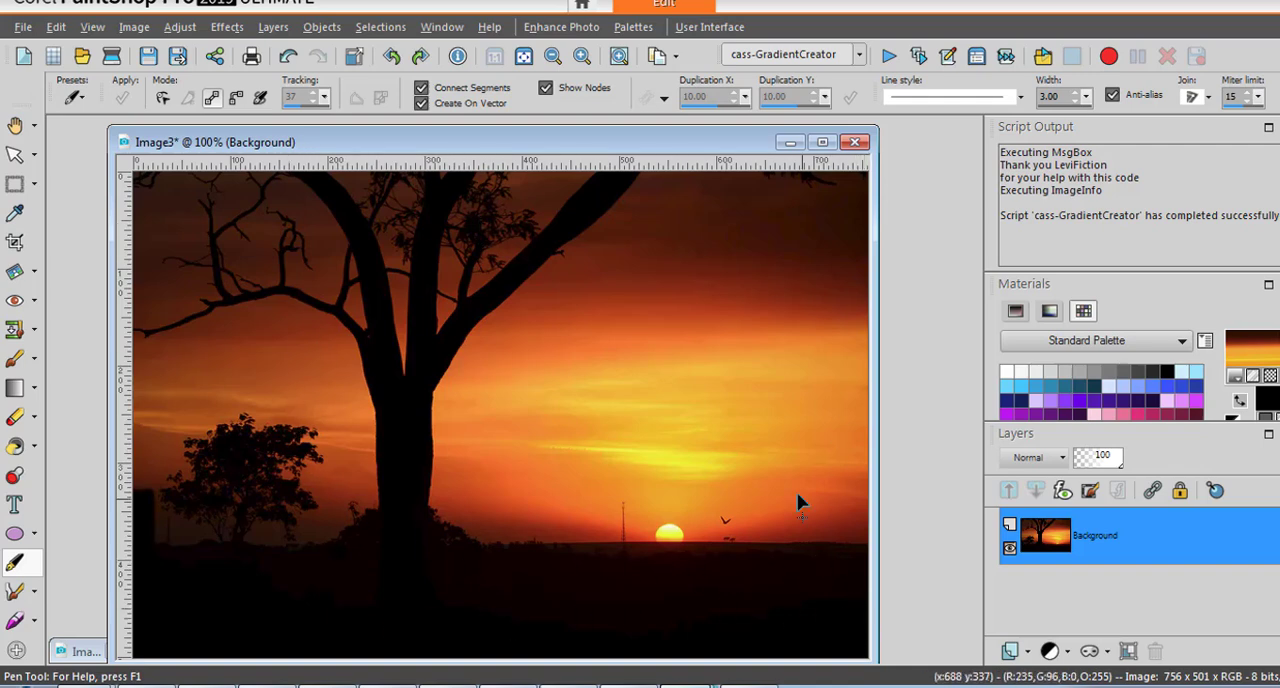
mouse_move(760, 550)
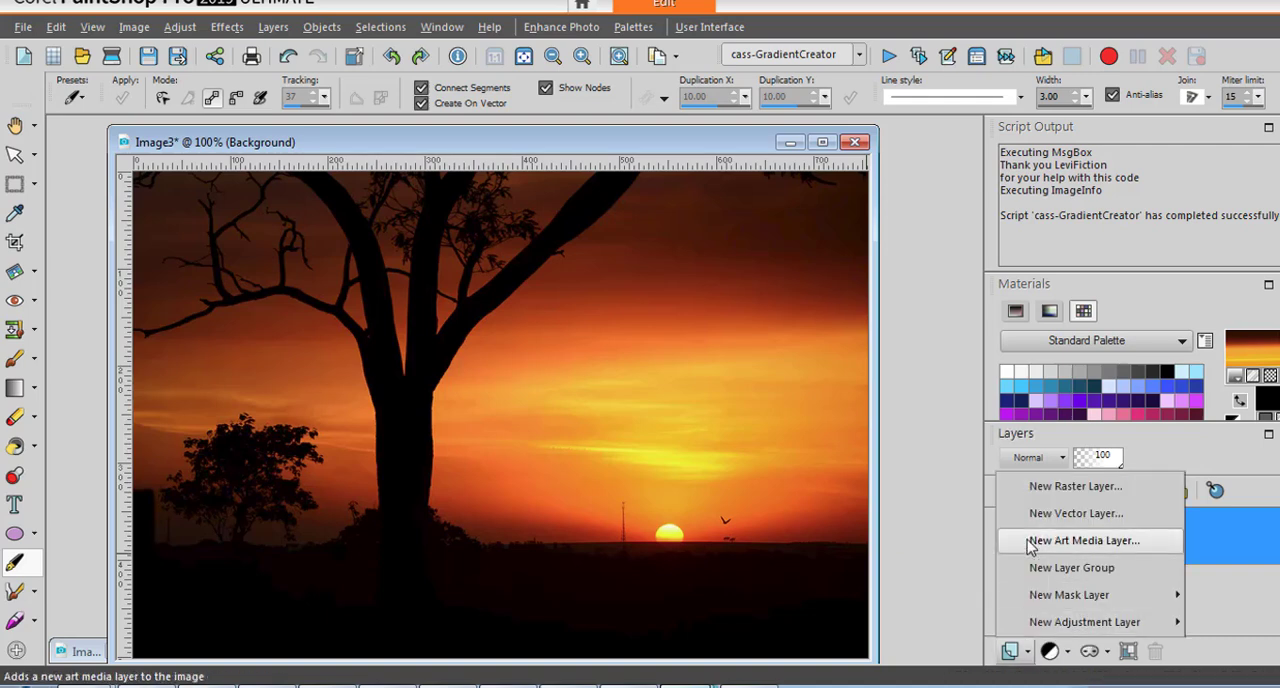
Add a new empty raster layer, Raster 1, above the sunset photo.
click(1076, 484)
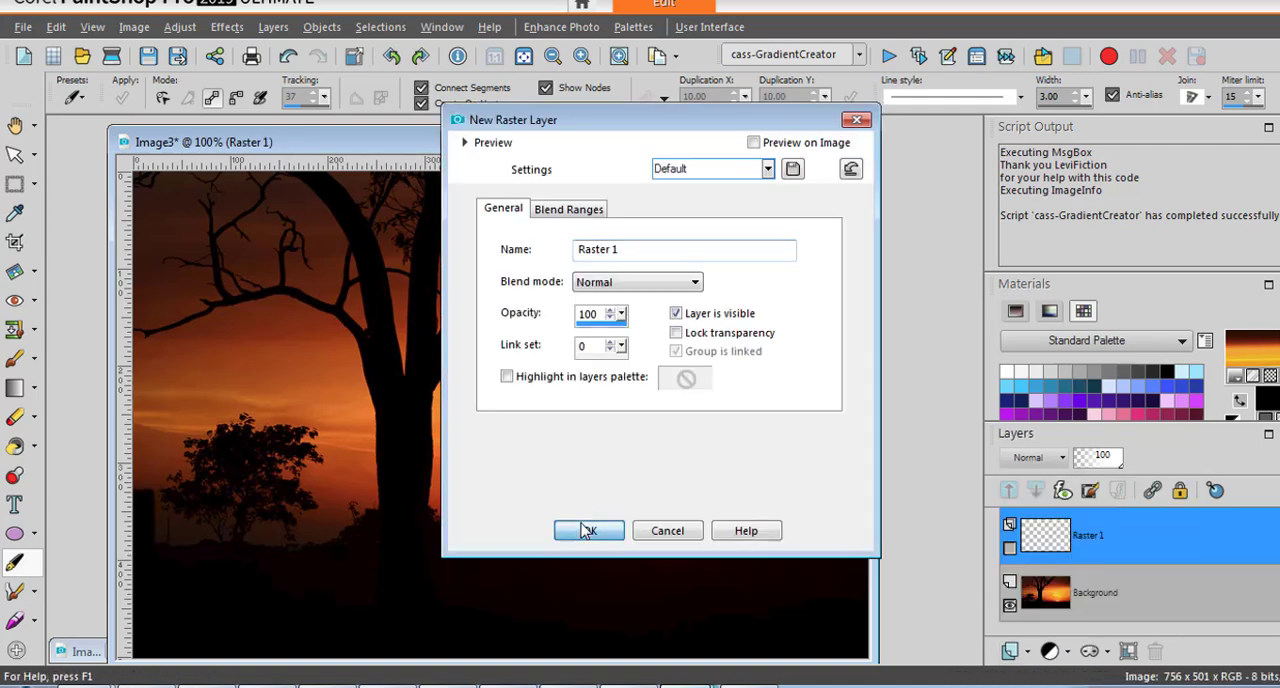
click(588, 530)
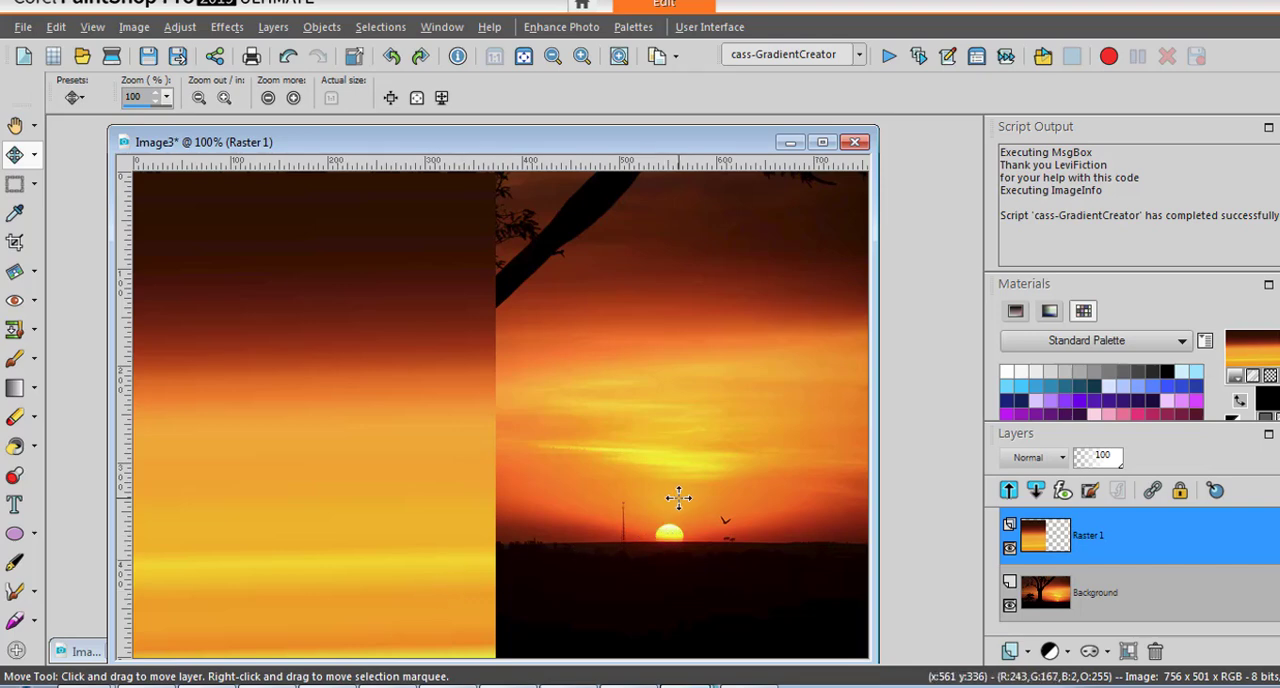
mouse_move(720, 432)
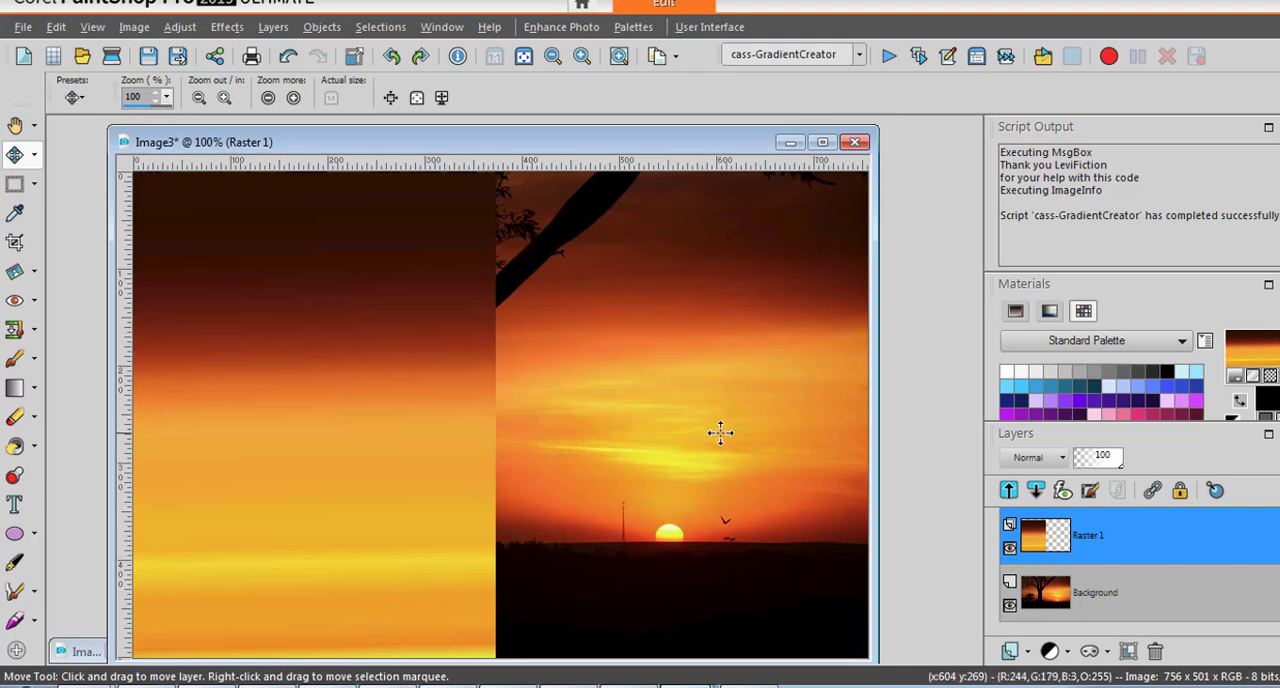
mouse_move(824, 226)
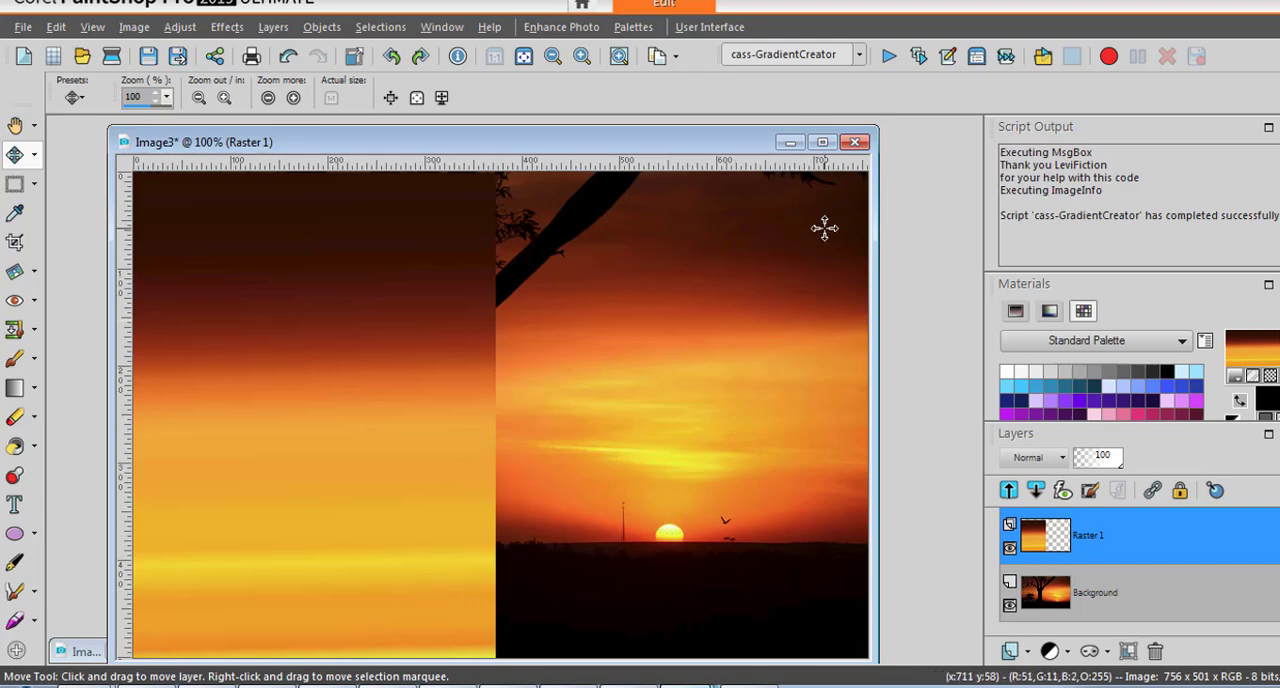
Move the filled Raster 1 layer so the sunset gradient covers the whole canvas.
drag(824, 226, 736, 372)
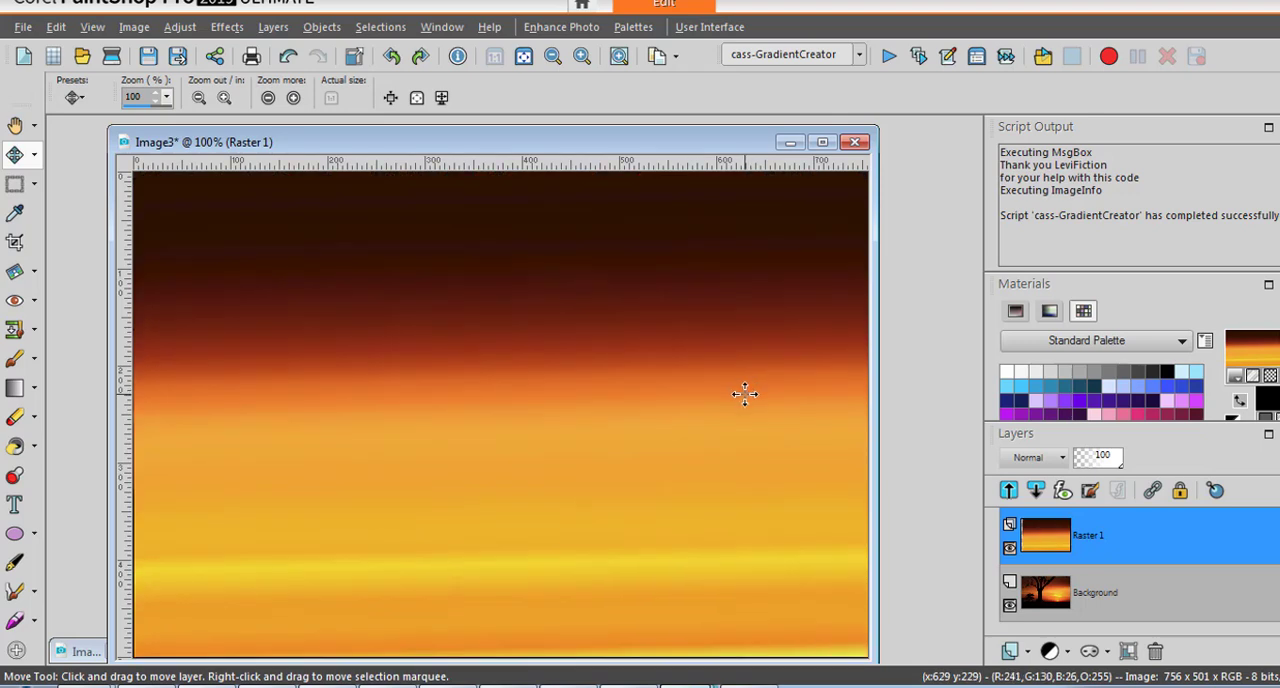
mouse_move(726, 400)
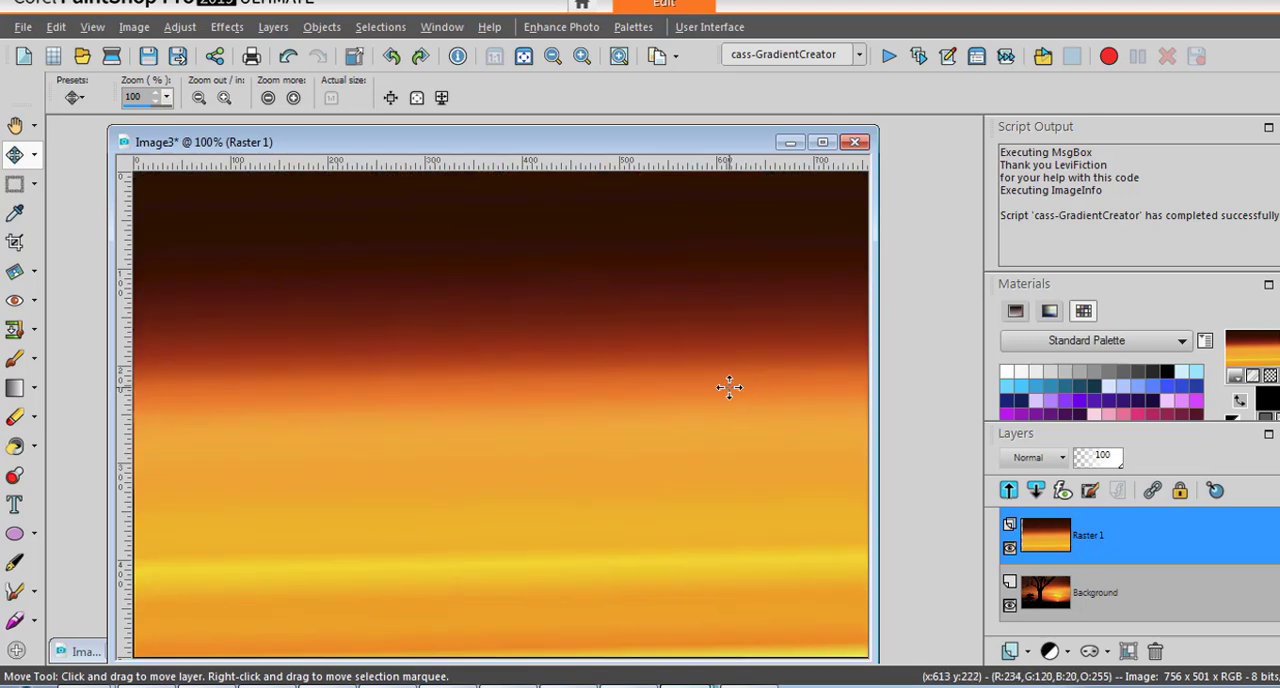
mouse_move(744, 348)
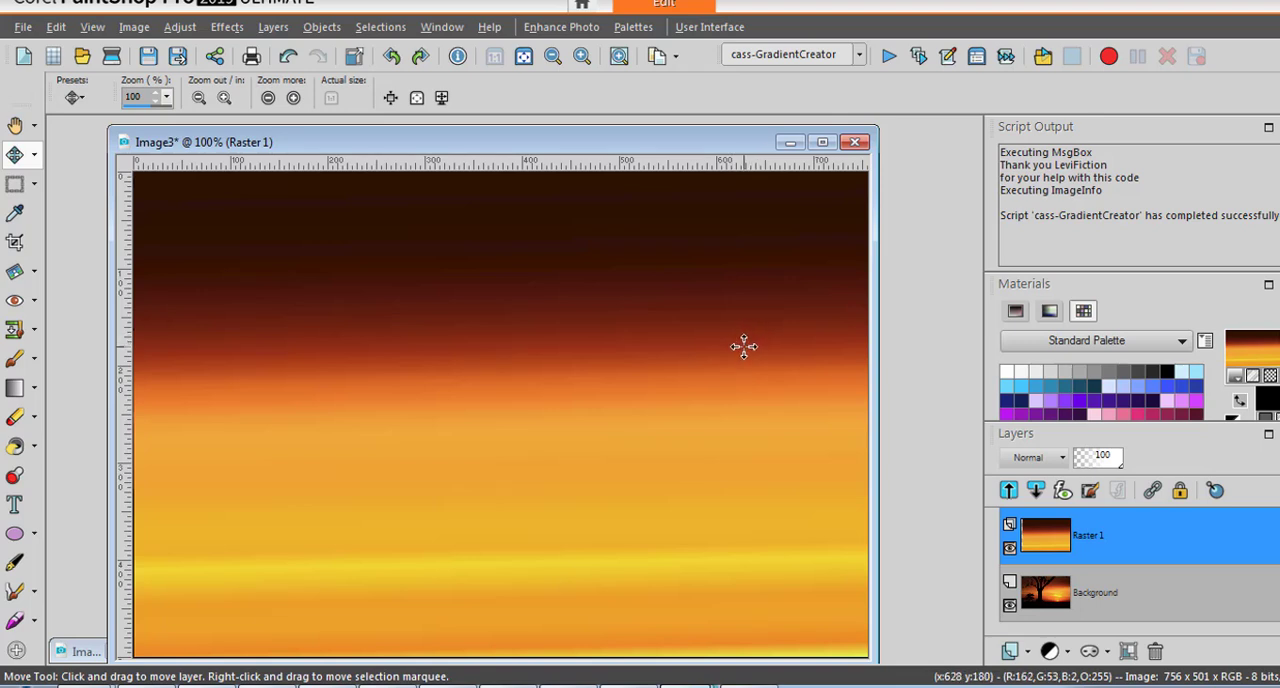
mouse_move(738, 348)
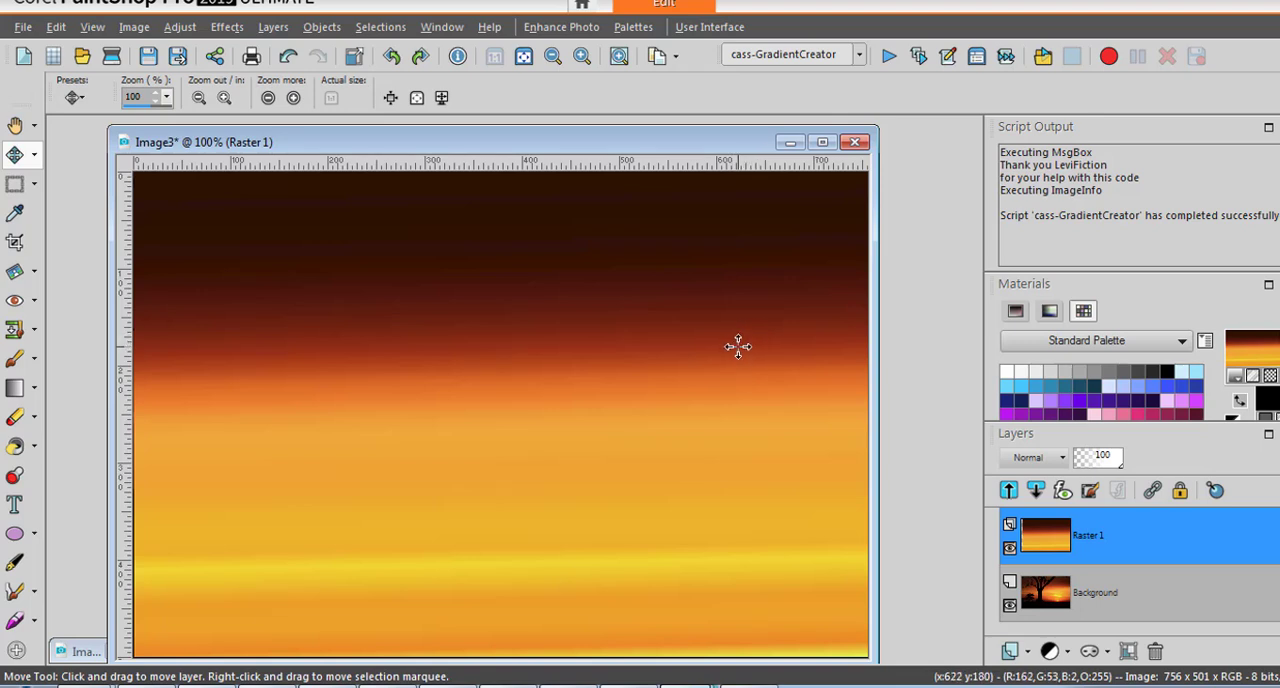
mouse_move(738, 350)
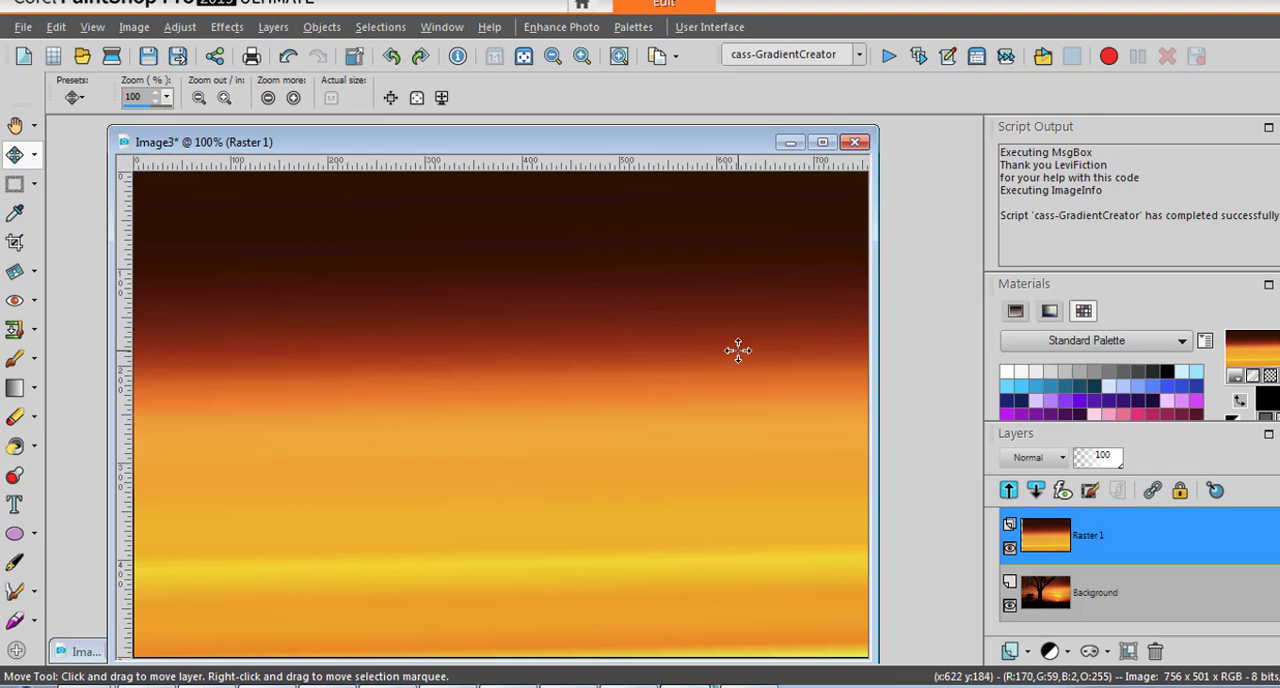
mouse_move(732, 352)
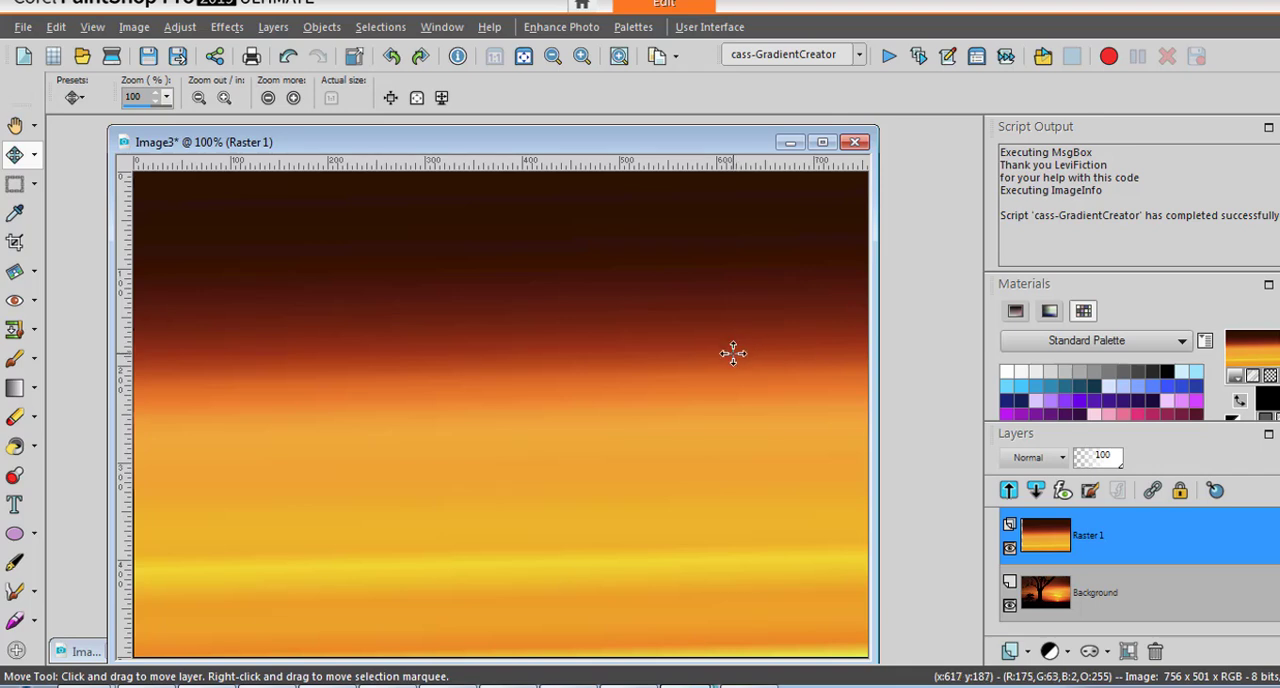
mouse_move(936, 300)
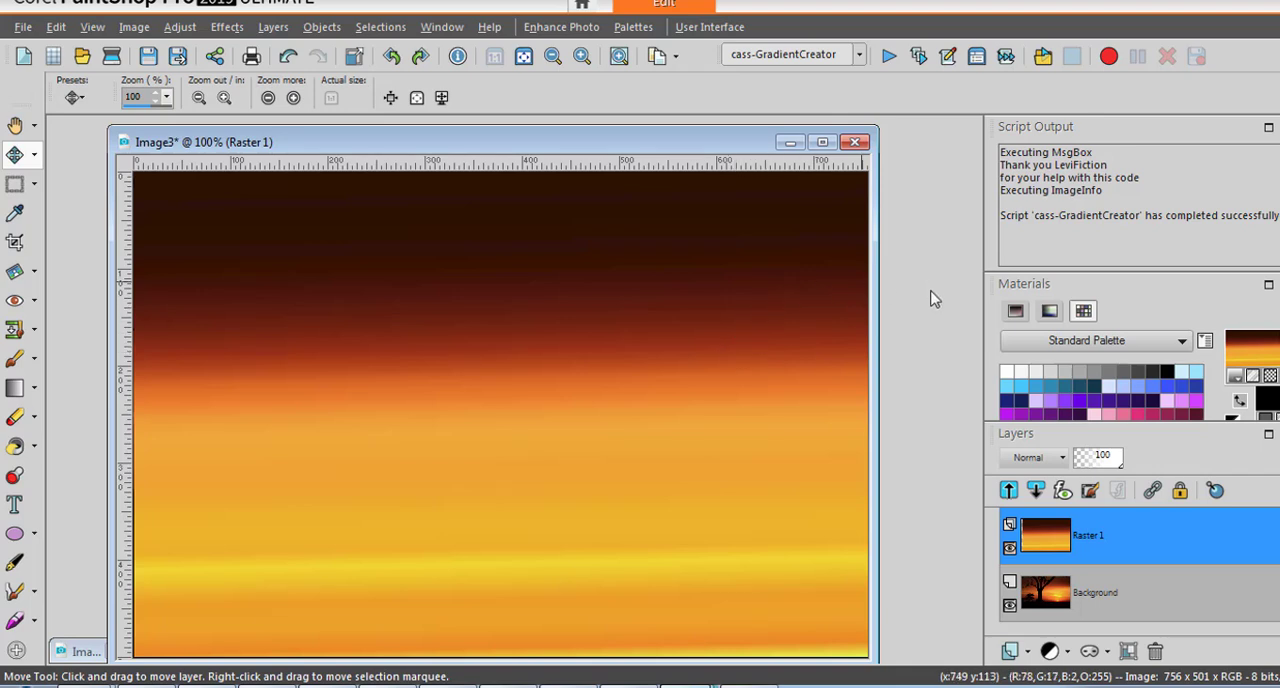